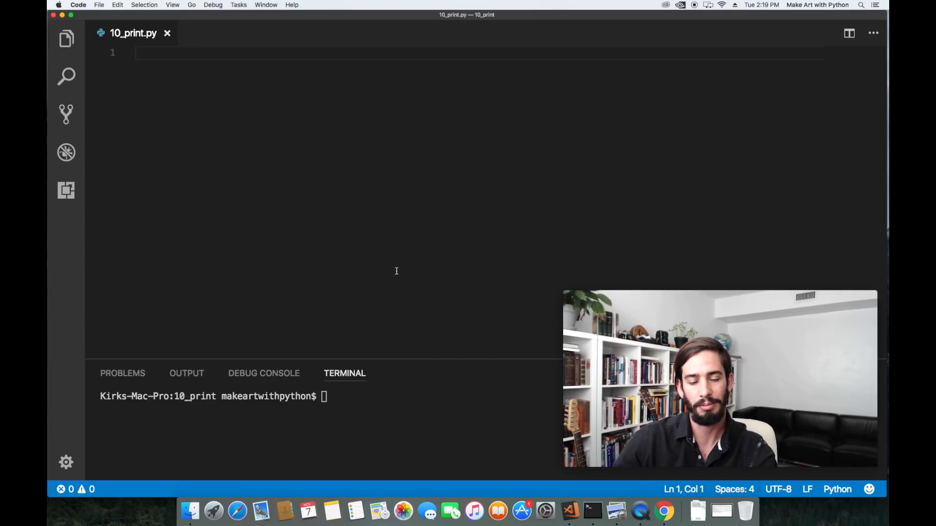
# - Import pygame and random at the top of 10_print.py
pyautogui.write('import pygame')
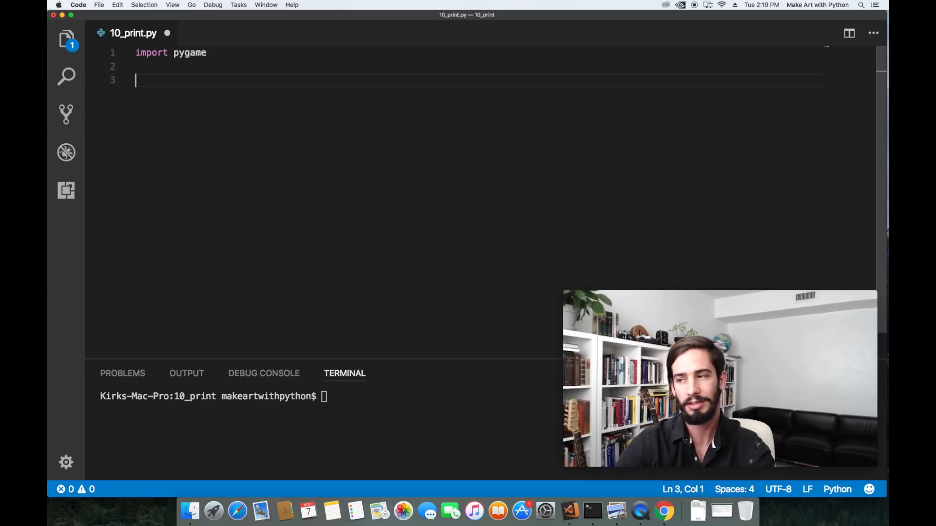
pyautogui.write('import random')
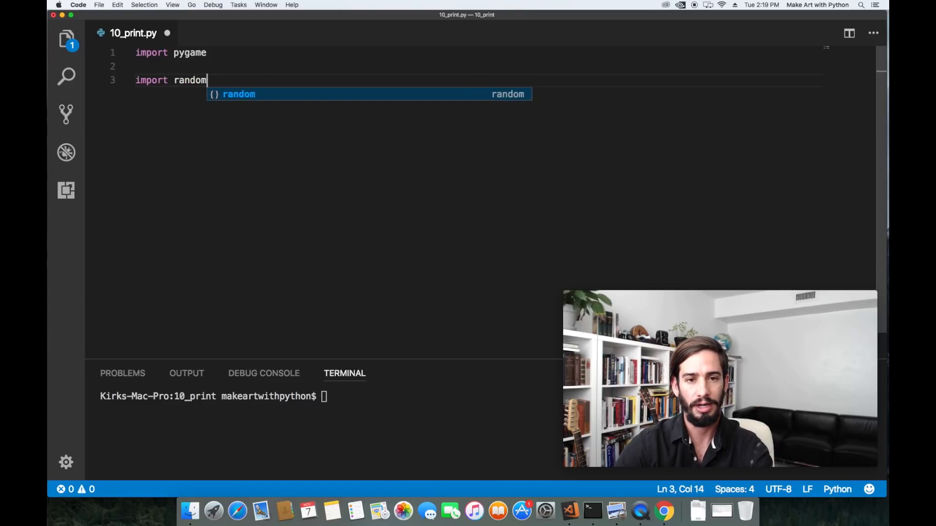
pyautogui.press('enter')
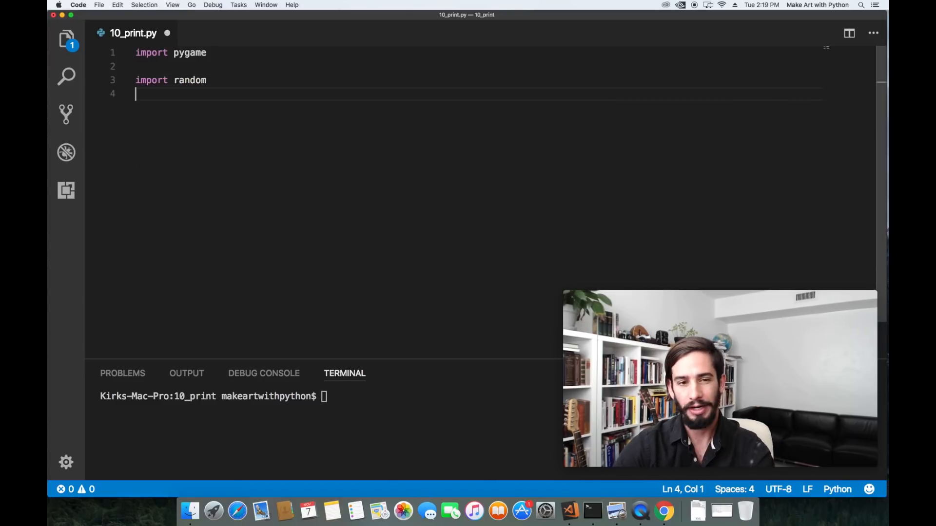
# - Set screenHeight, screenWidth = (800, 800)
pyautogui.write('screenHeight')
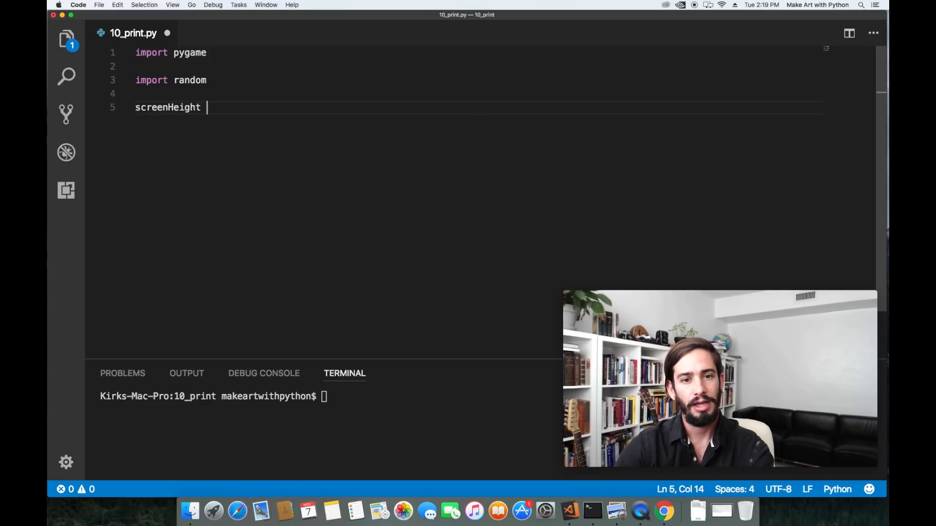
pyautogui.write(',')
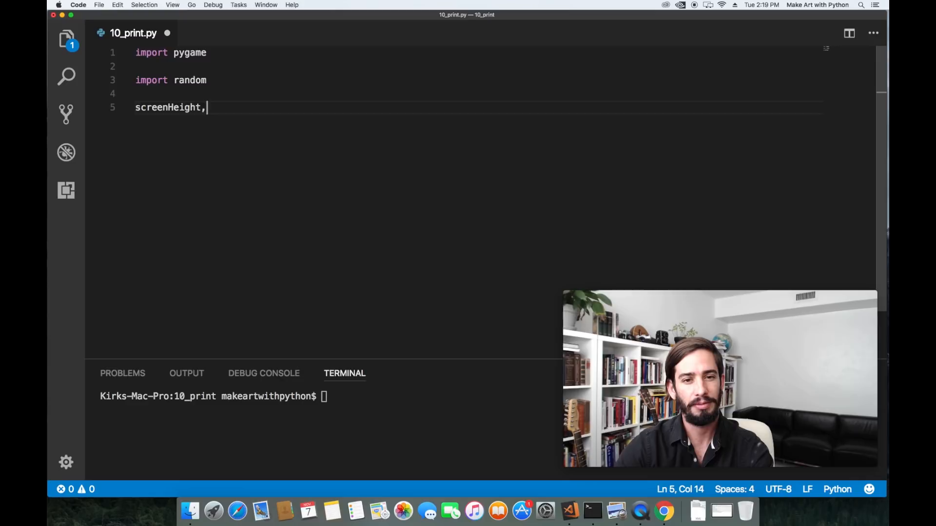
pyautogui.write('screenWi')
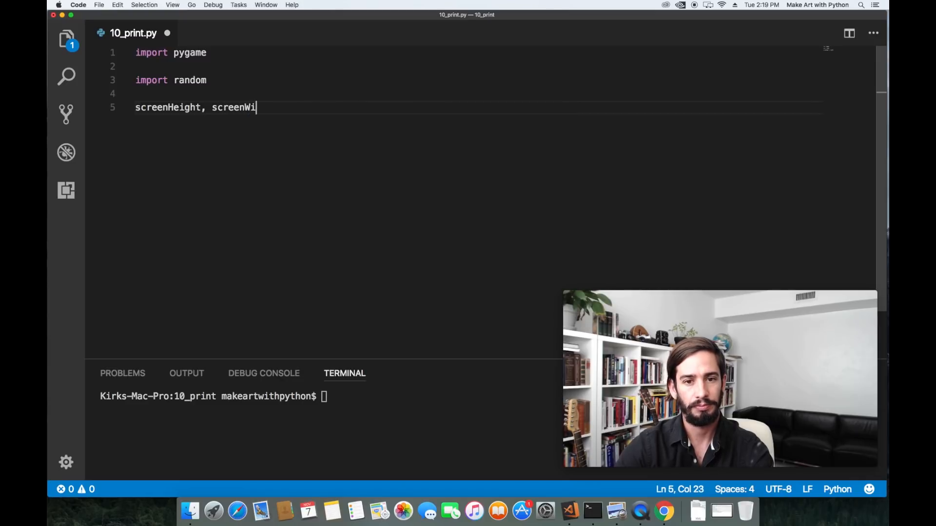
pyautogui.write('dth = (8')
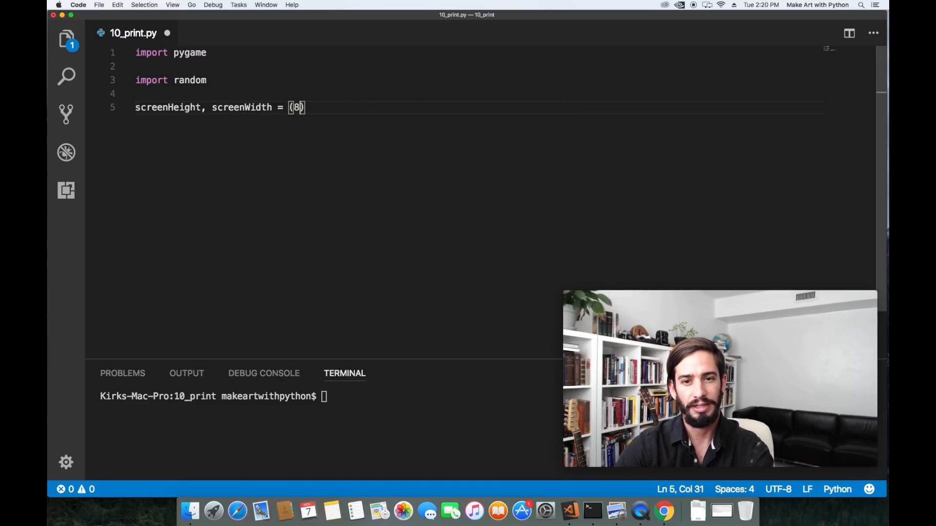
pyautogui.write('00, 800')
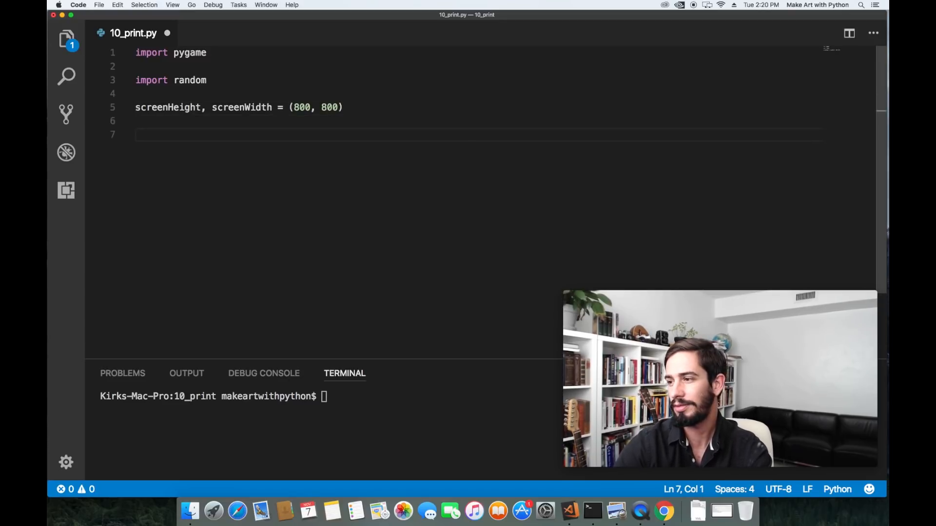
# - Call pygame.init() and caption the window '10 Print in Pygame'
pyautogui.write('pygame.init(')
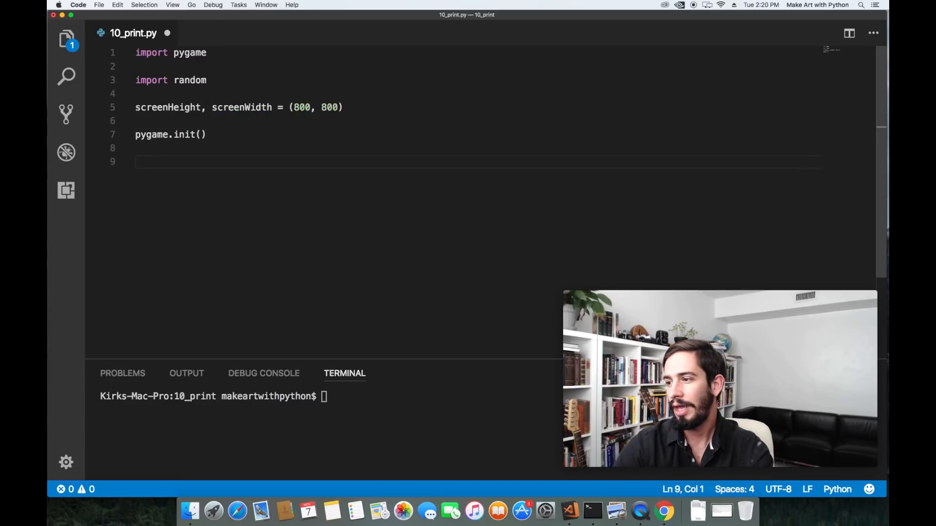
pyautogui.write('pygame')
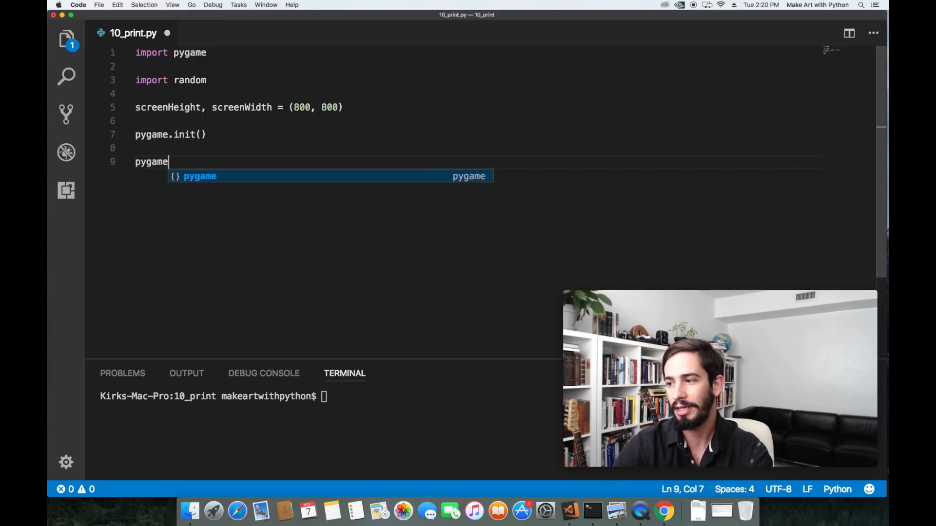
pyautogui.write('.display.')
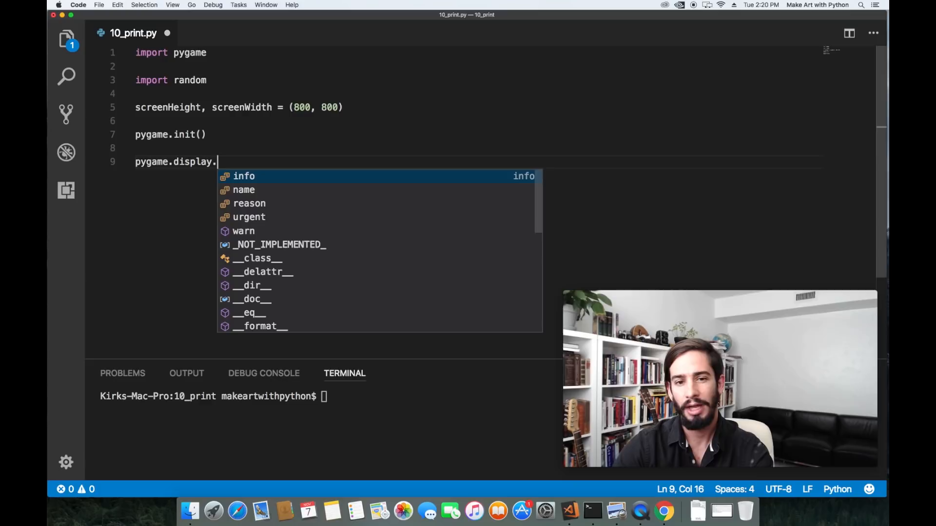
pyautogui.write('set_caption("P')
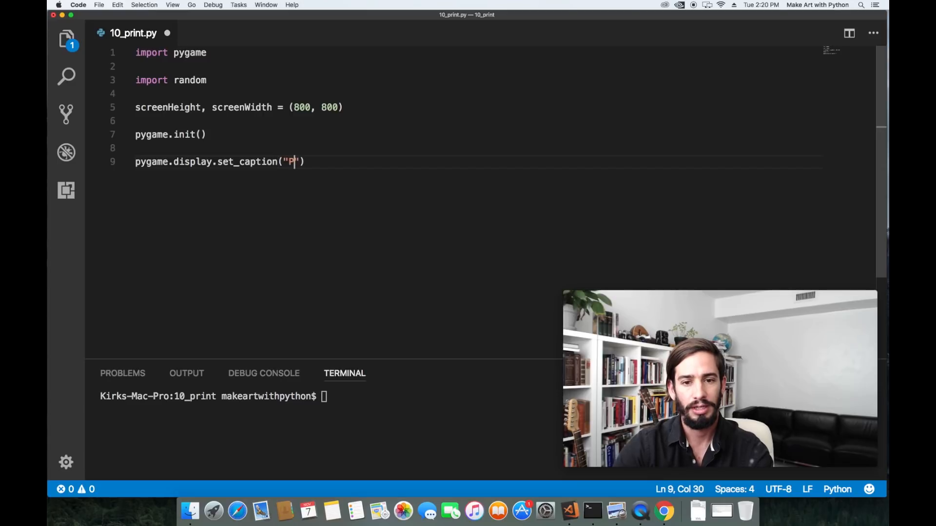
pyautogui.write('0 Print in Pygame')
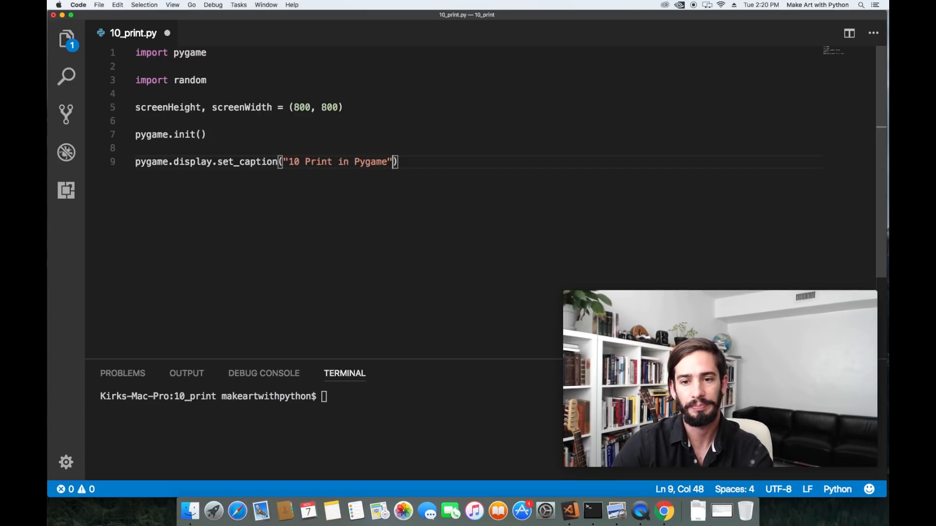
# - Create screen with pygame.display.set_mode((screenWidth, screenHeight))
pyautogui.write('screen = pyg')
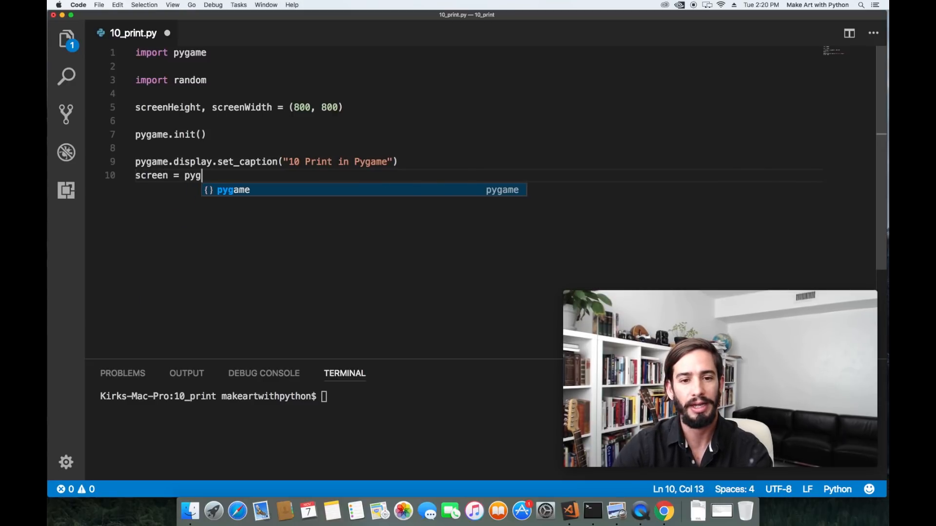
pyautogui.write('ame.display.')
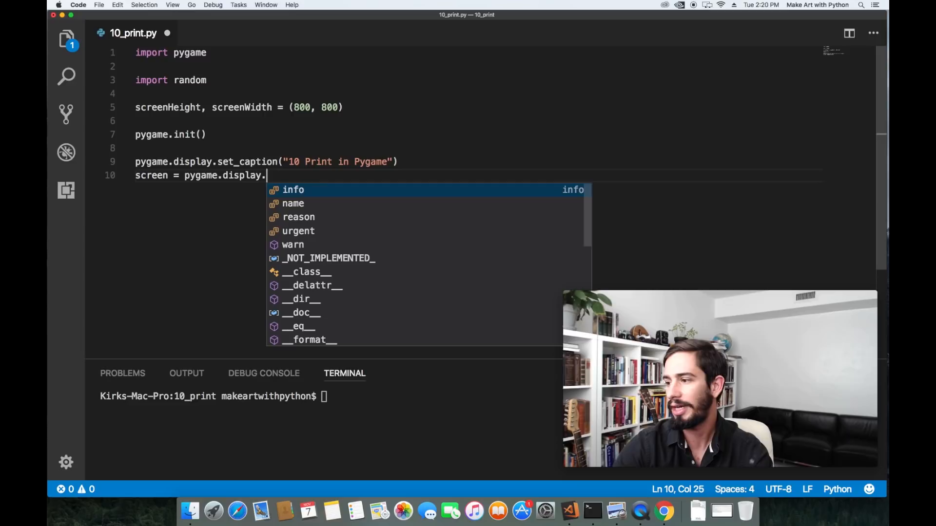
pyautogui.write('set_')
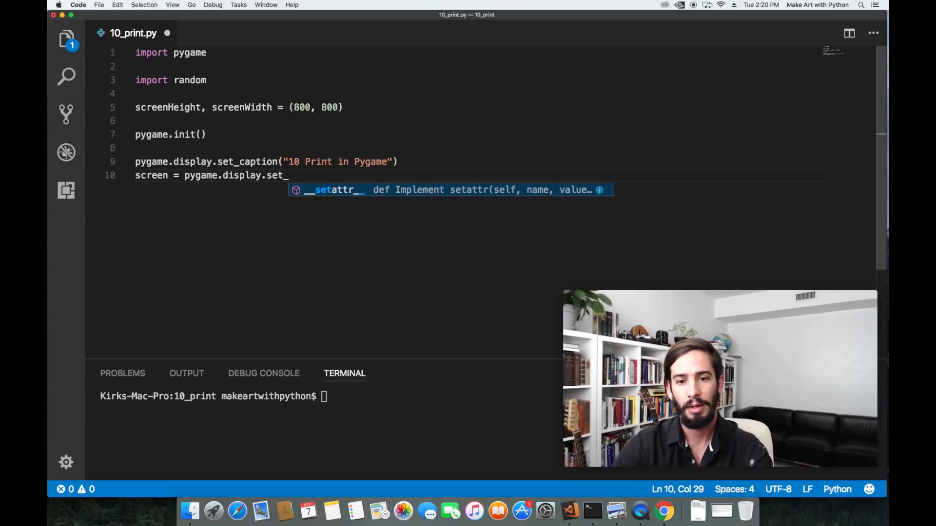
pyautogui.write('mode((')
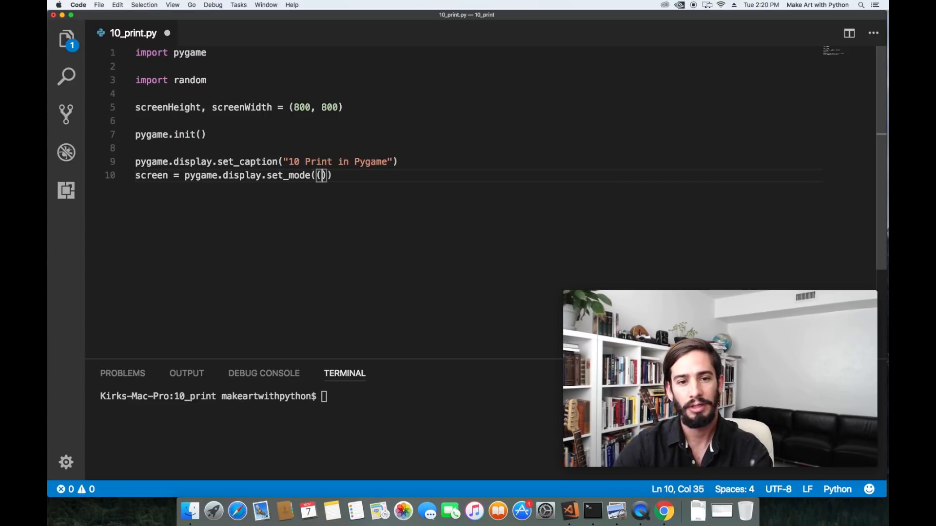
pyautogui.write('sr')
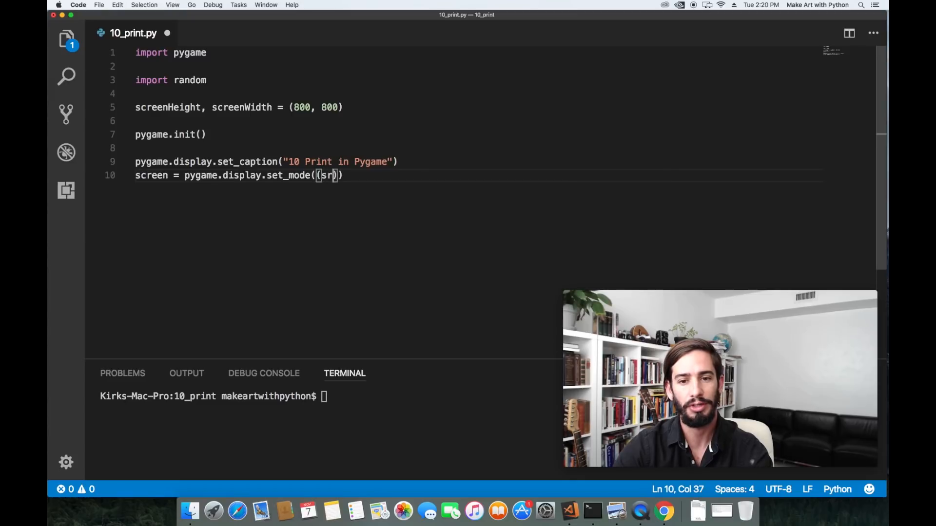
pyautogui.write('creenWidth,')
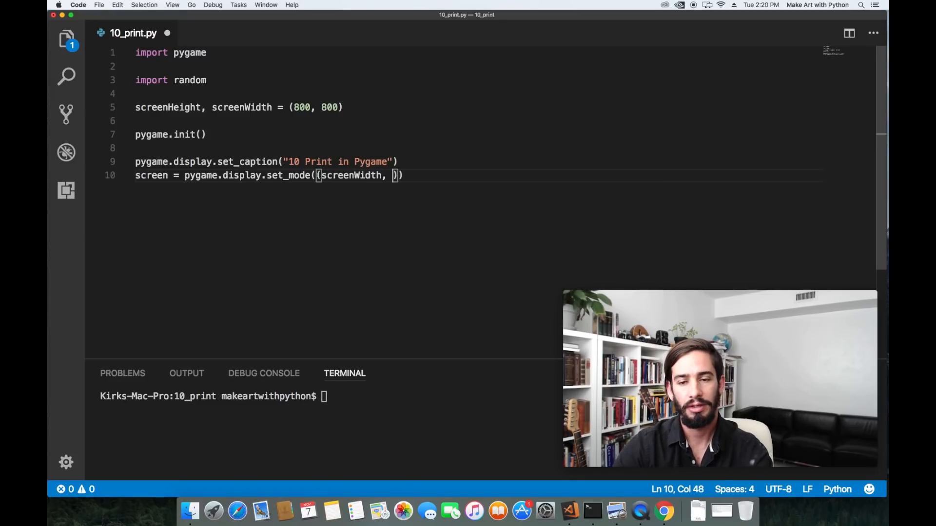
pyautogui.write('screenHeight')
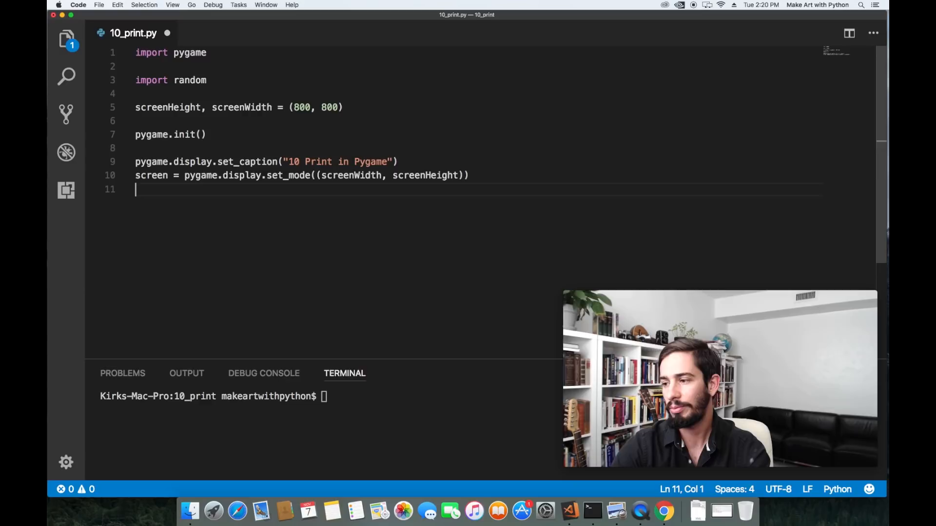
# - Add the line running = True
pyautogui.write('runn')
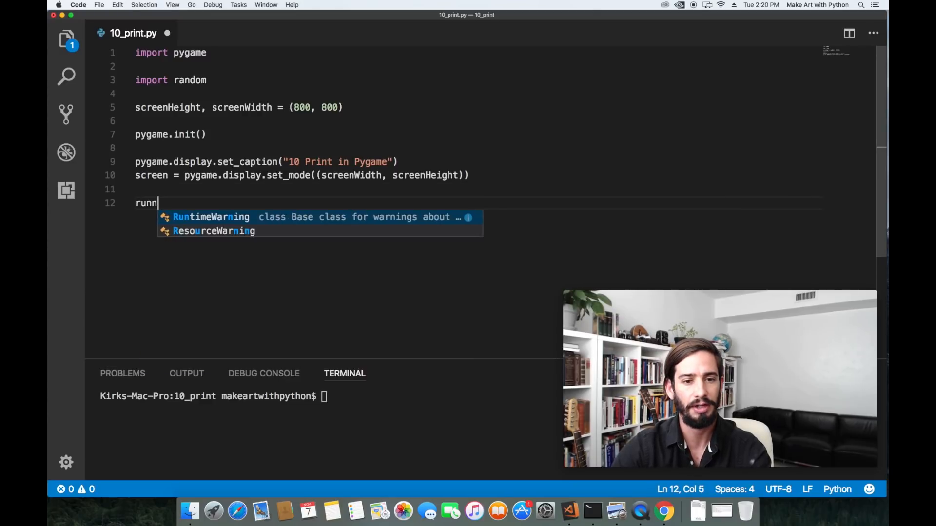
pyautogui.write('ing = T')
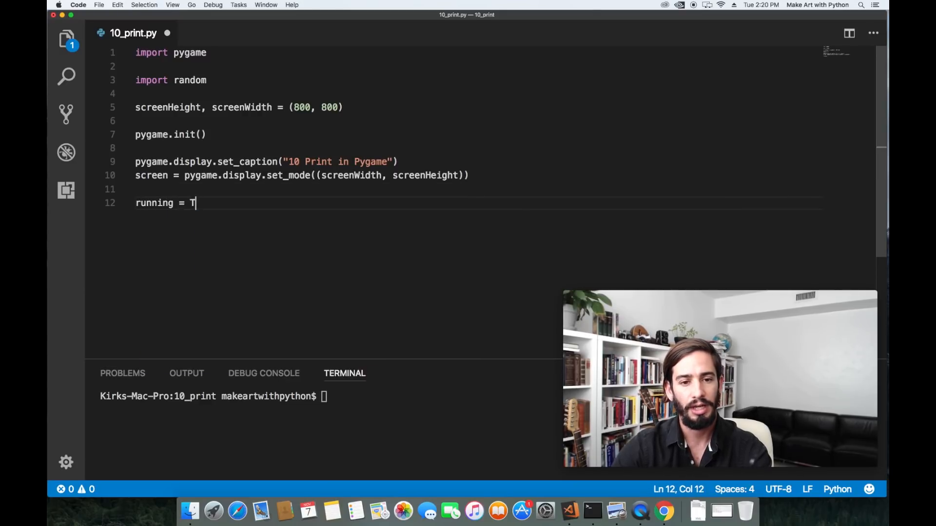
pyautogui.write('rue')
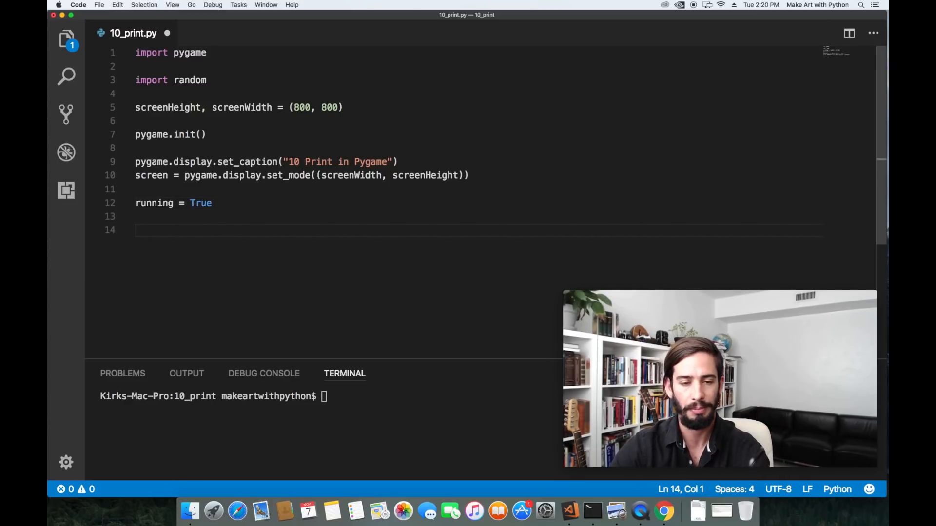
# - Define white as (255, 255, 255) and black as (0, 0, 0)
pyautogui.write('white =')
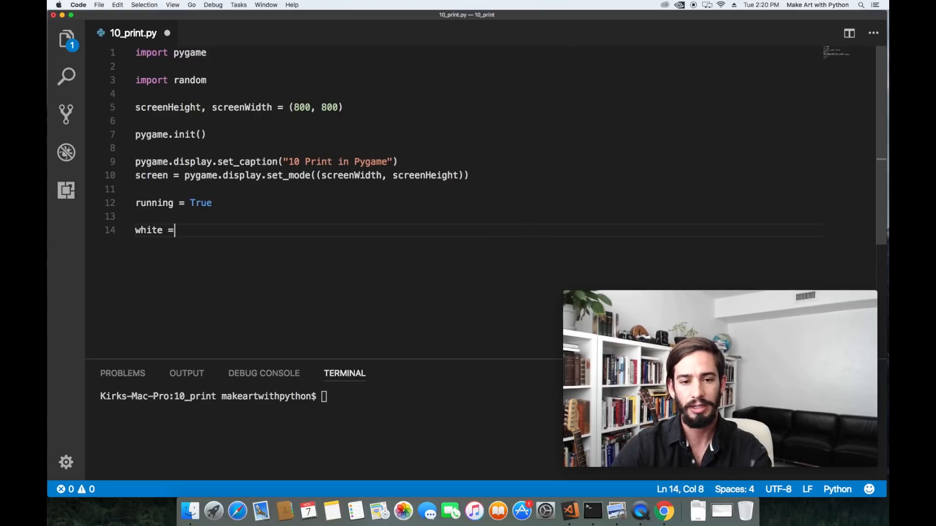
pyautogui.write('(255)')
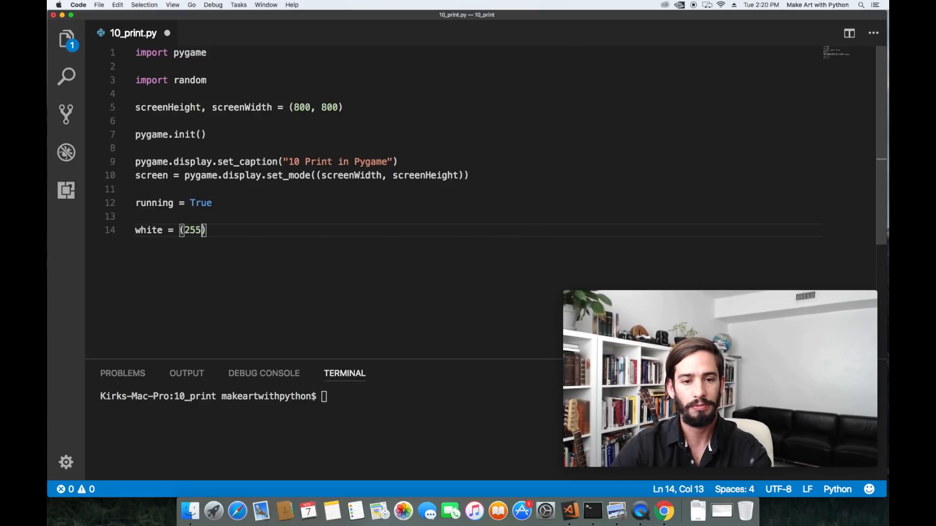
pyautogui.write(', 255, 255')
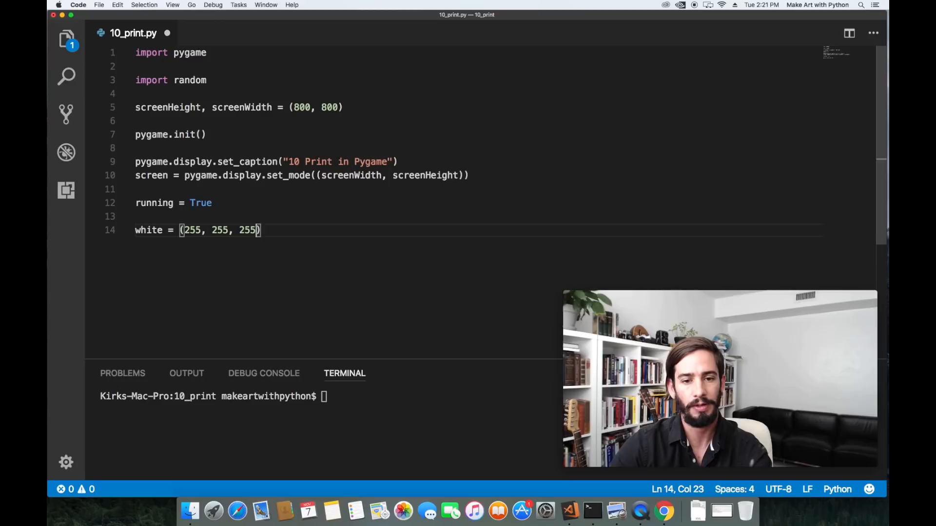
pyautogui.press('enter')
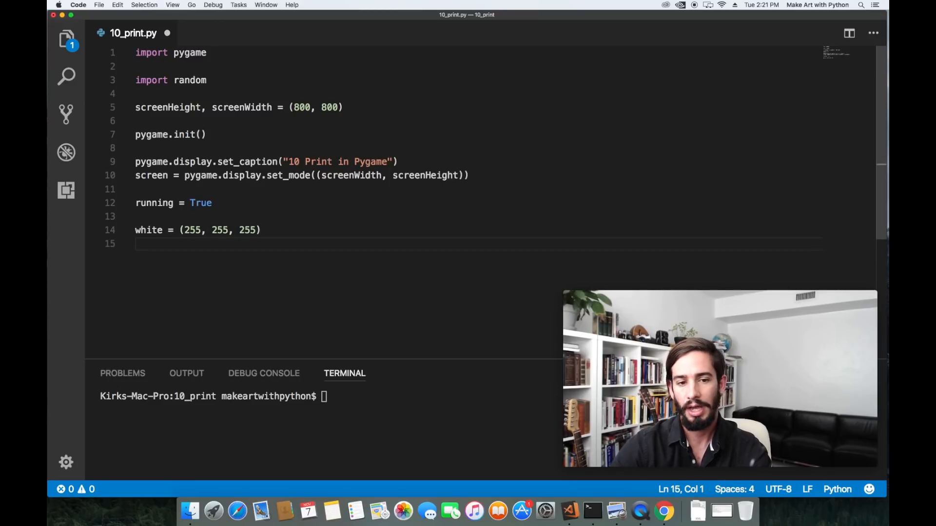
pyautogui.write('black =')
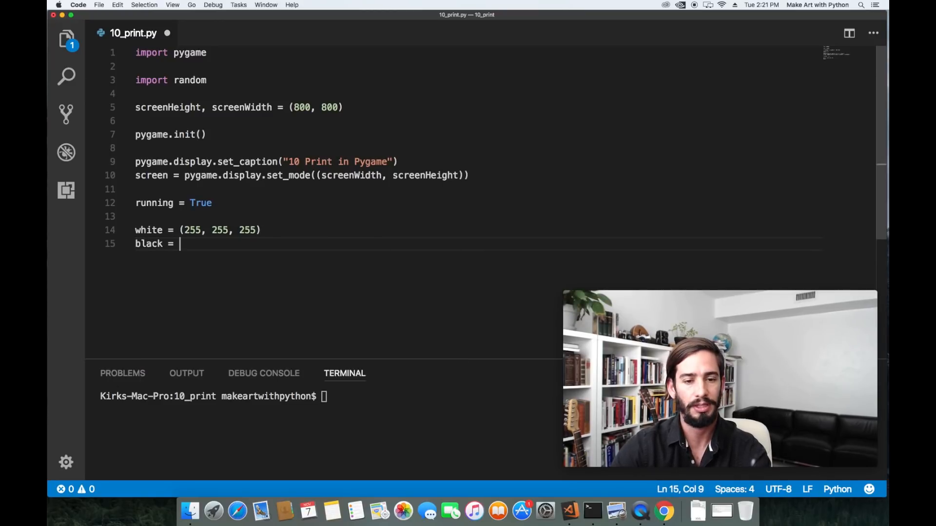
pyautogui.write('(0, 0, 0)')
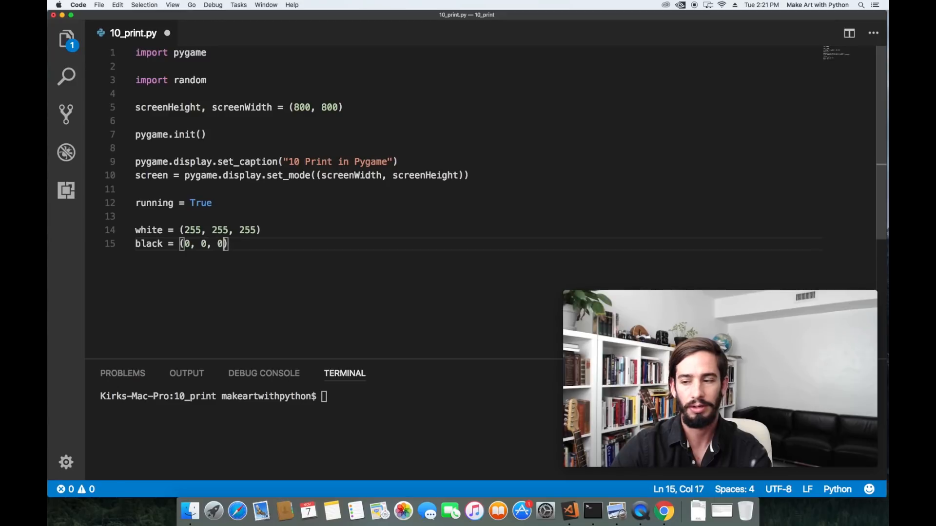
pyautogui.press('enter')
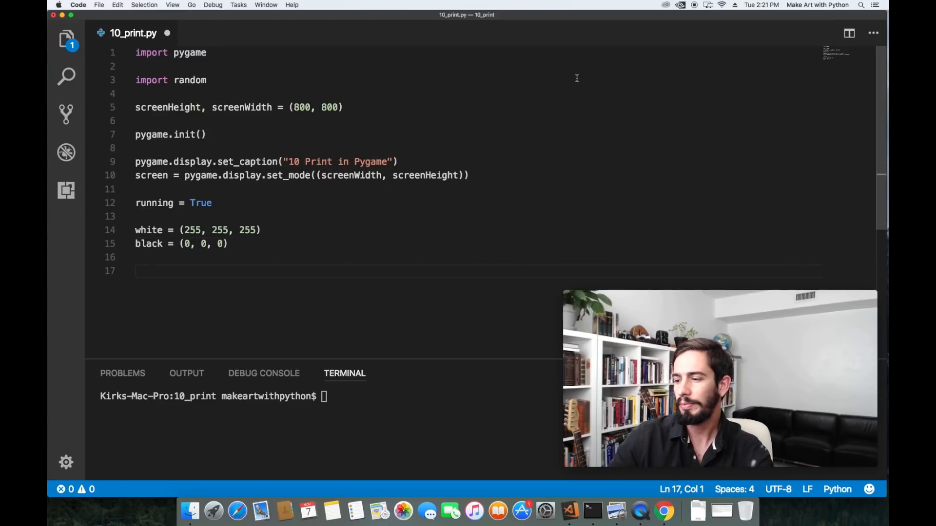
pyautogui.moveTo(505, 295)
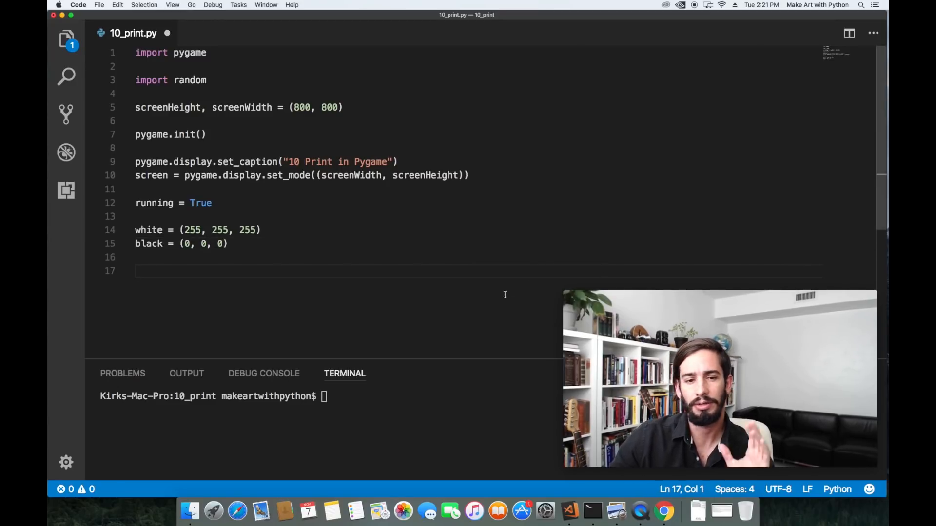
pyautogui.moveTo(253, 305)
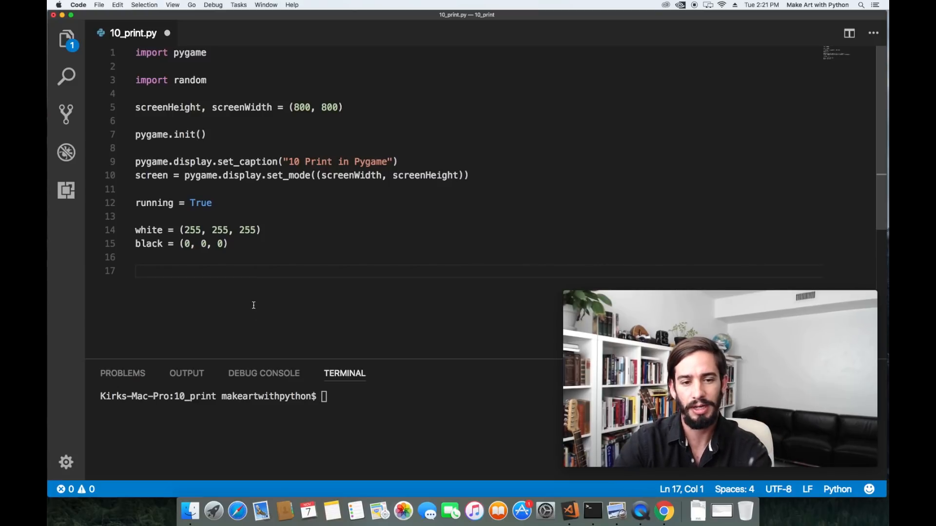
# - Set square = 20 below the colours and begin the while loop
pyautogui.write('50')
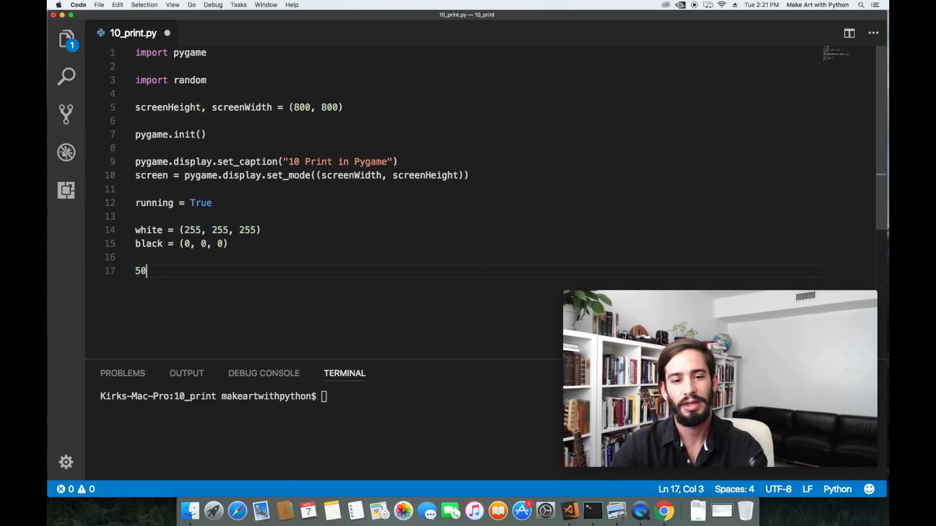
pyautogui.write('s')
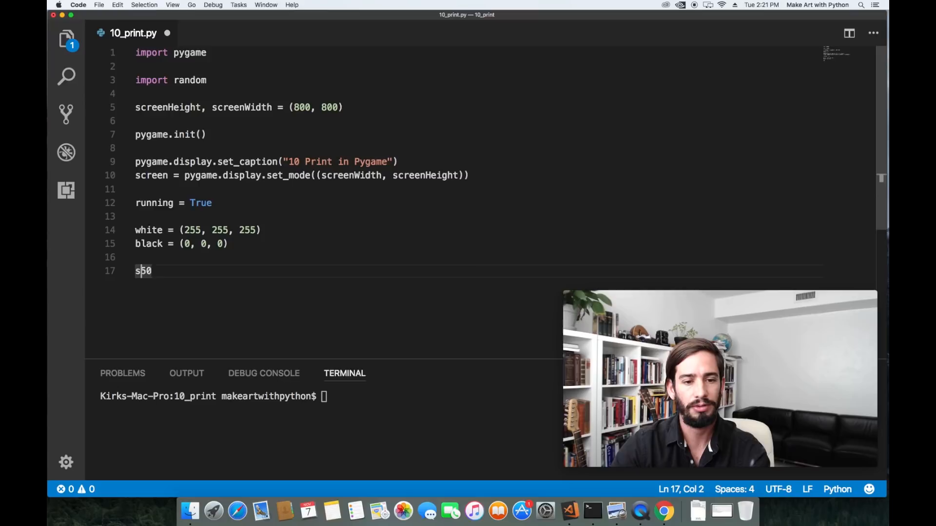
pyautogui.write('quare =')
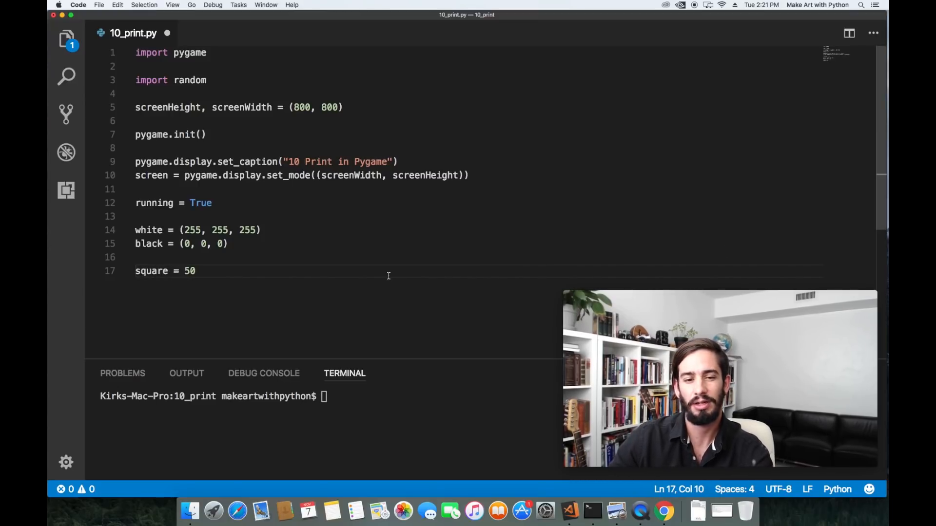
pyautogui.write('2')
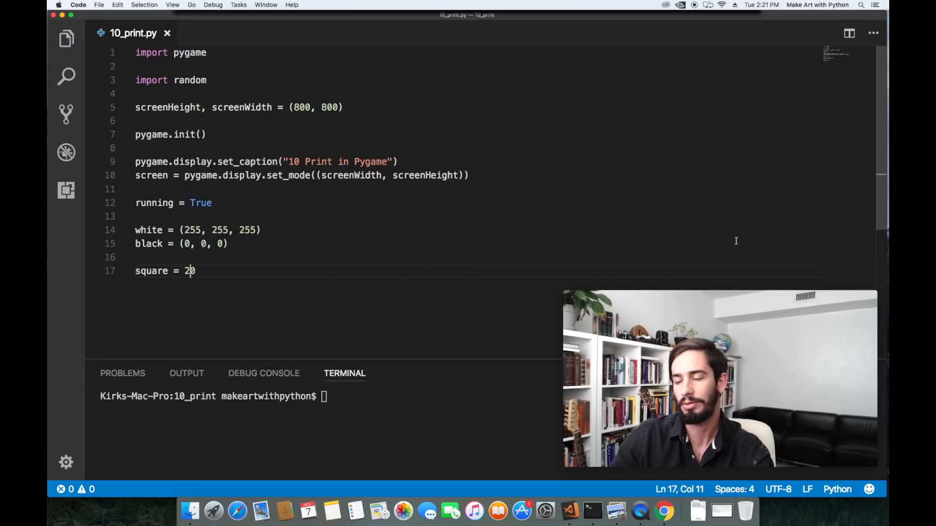
pyautogui.write('0')
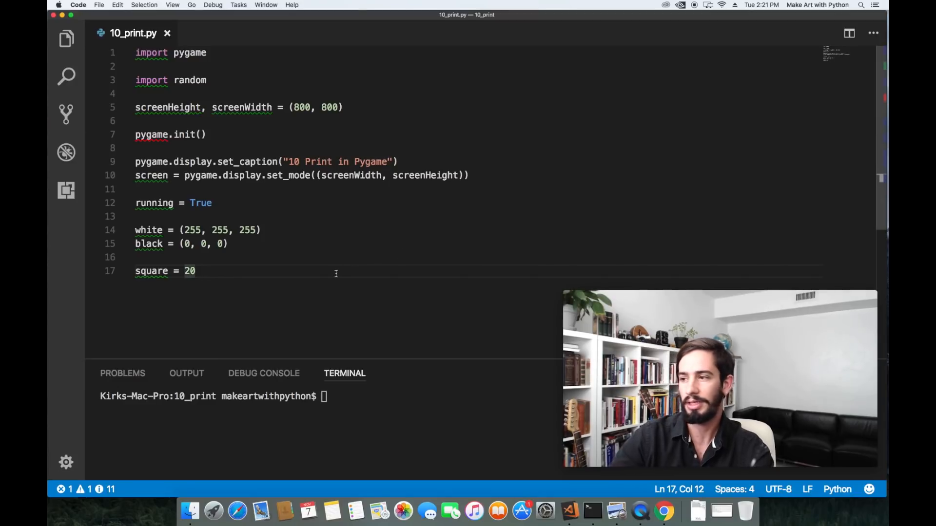
pyautogui.write('while')
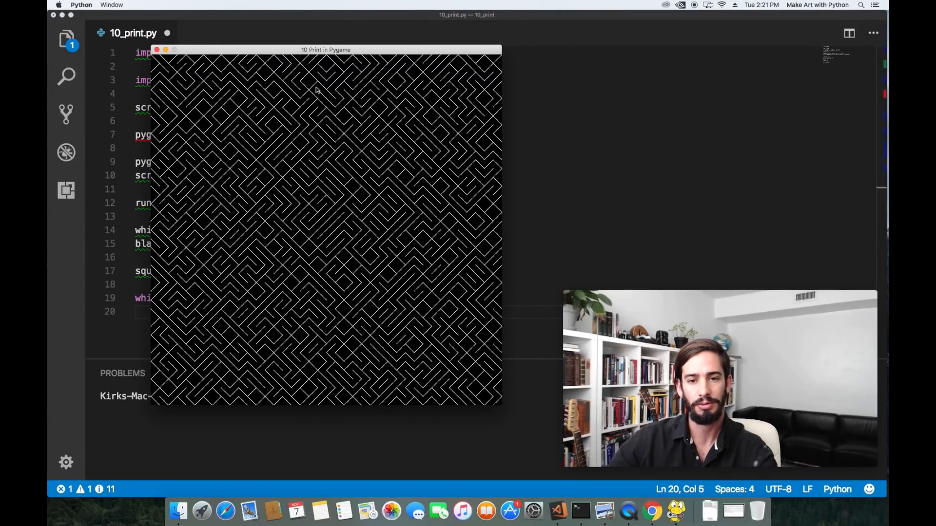
pyautogui.moveTo(276, 207)
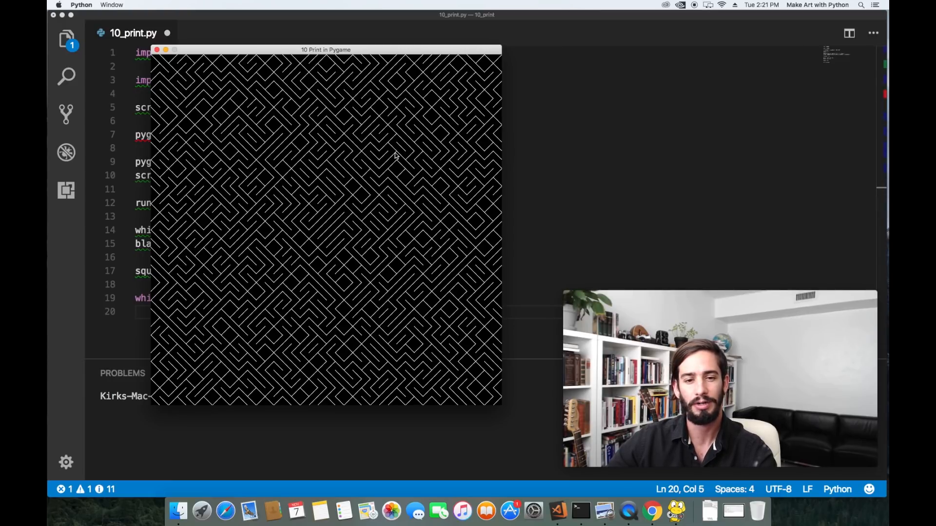
pyautogui.moveTo(386, 171)
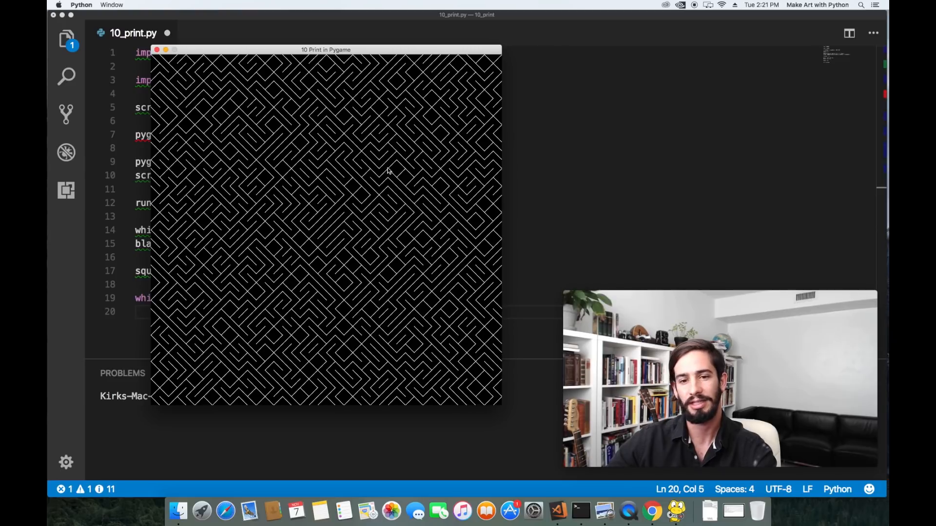
# - Read pressed keys with key = pygame.key.get_pressed() inside the loop
pyautogui.click(156, 50)
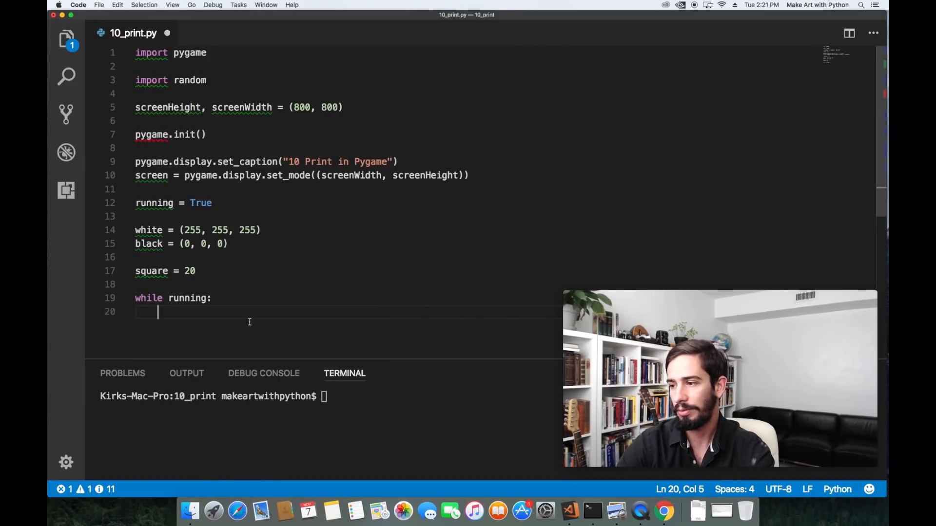
pyautogui.write('key = py')
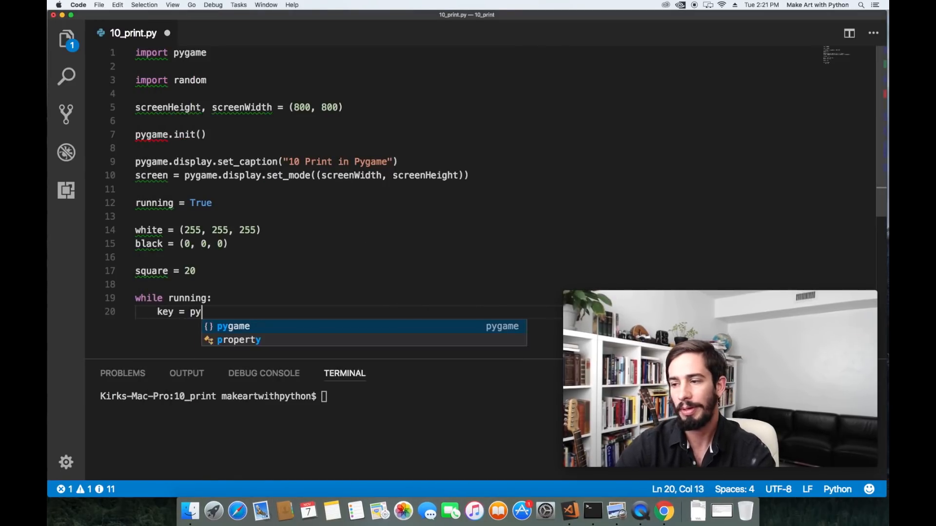
pyautogui.write('game.key')
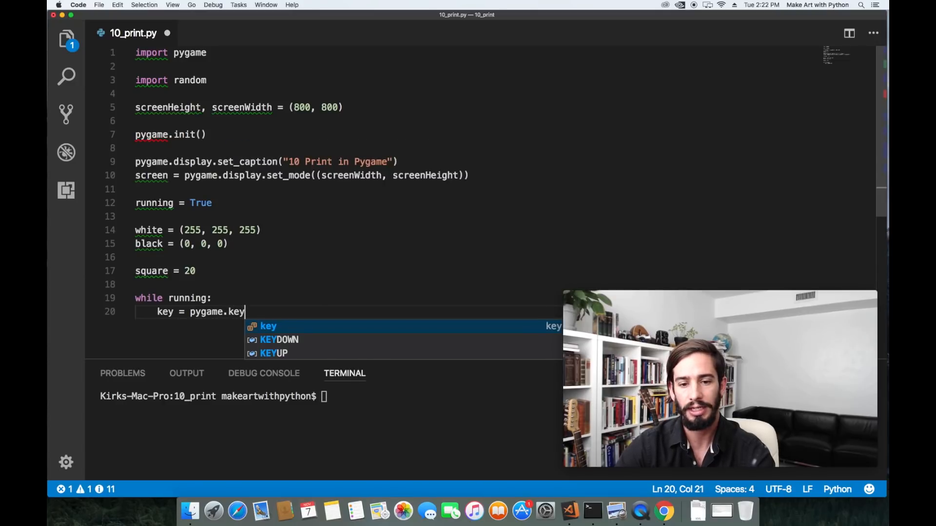
pyautogui.write('.get_')
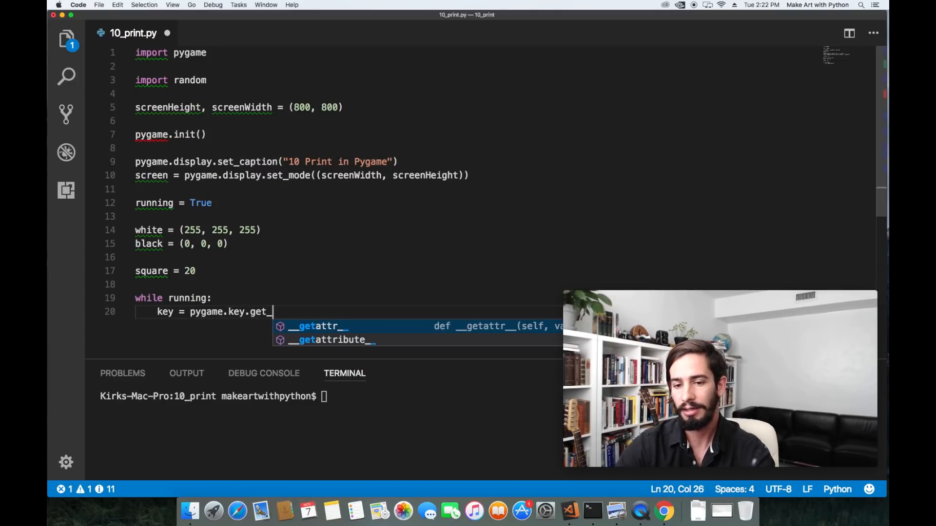
pyautogui.write('pressed()')
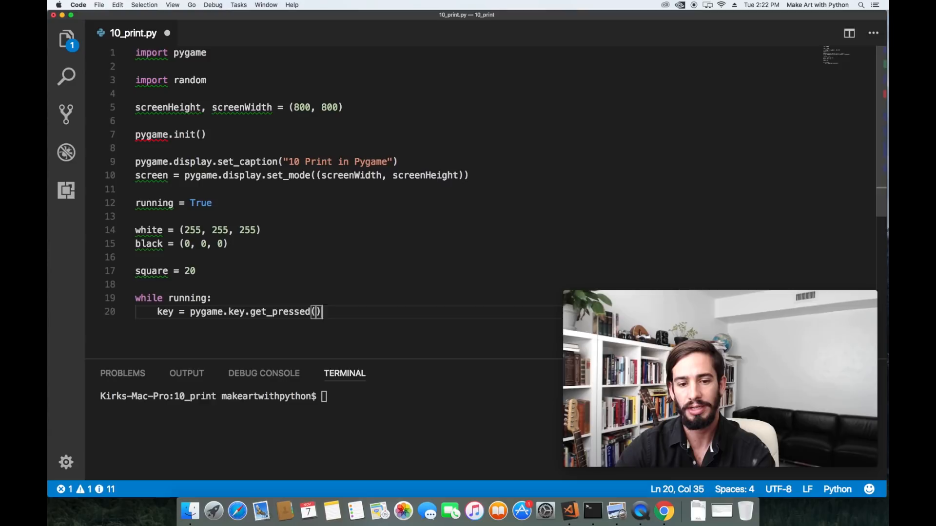
pyautogui.press('enter')
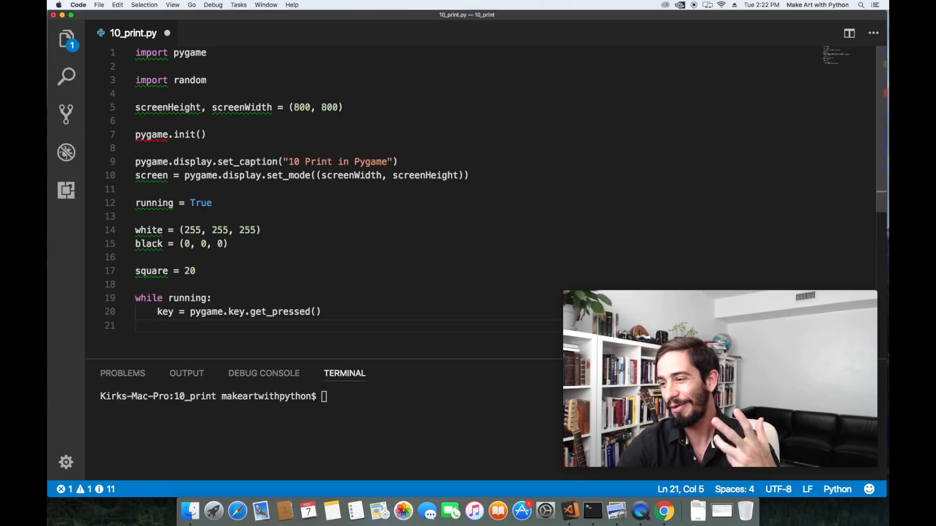
# - Call drawScreen() when K_SPACE is pressed
pyautogui.write('if k')
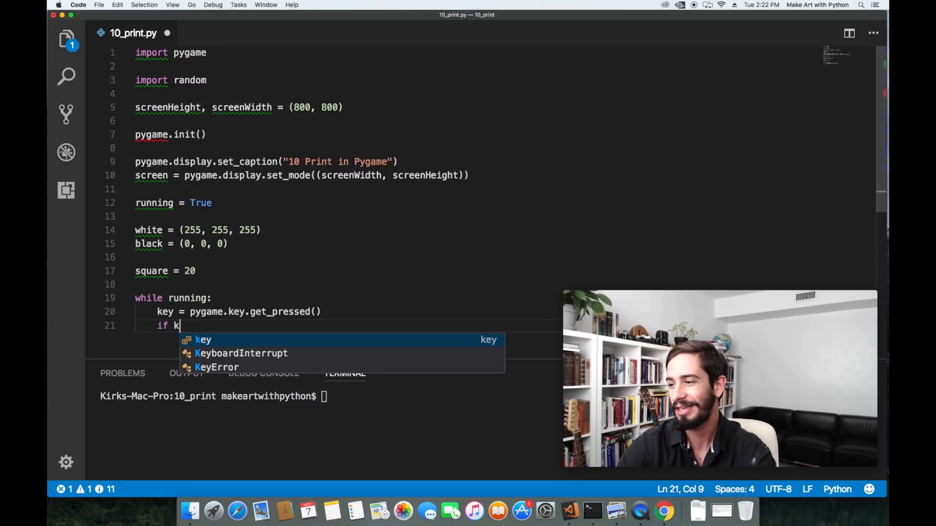
pyautogui.write("ey['']")
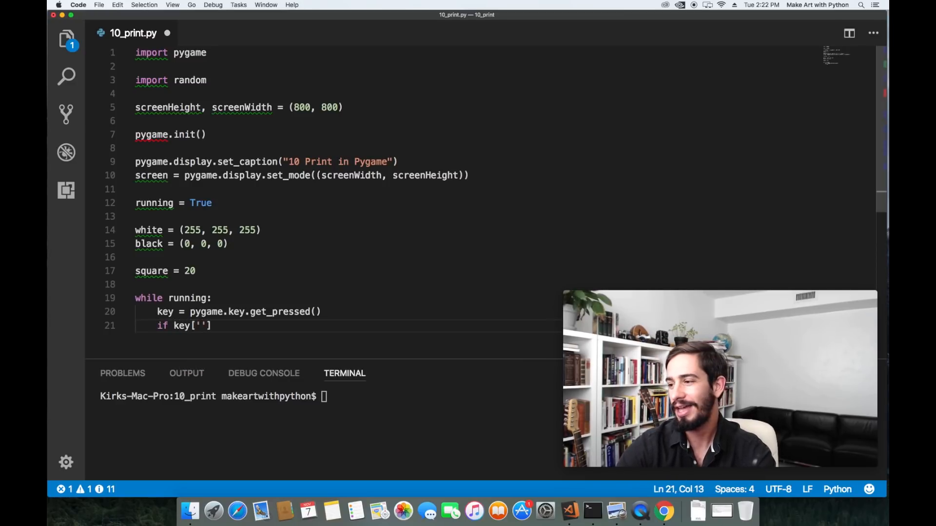
pyautogui.write('pygame.')
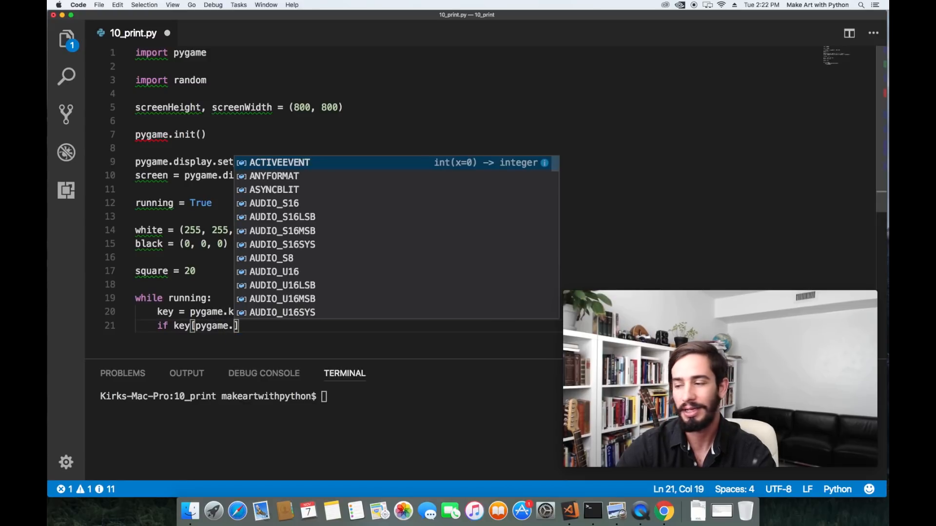
pyautogui.write('K_SPA')
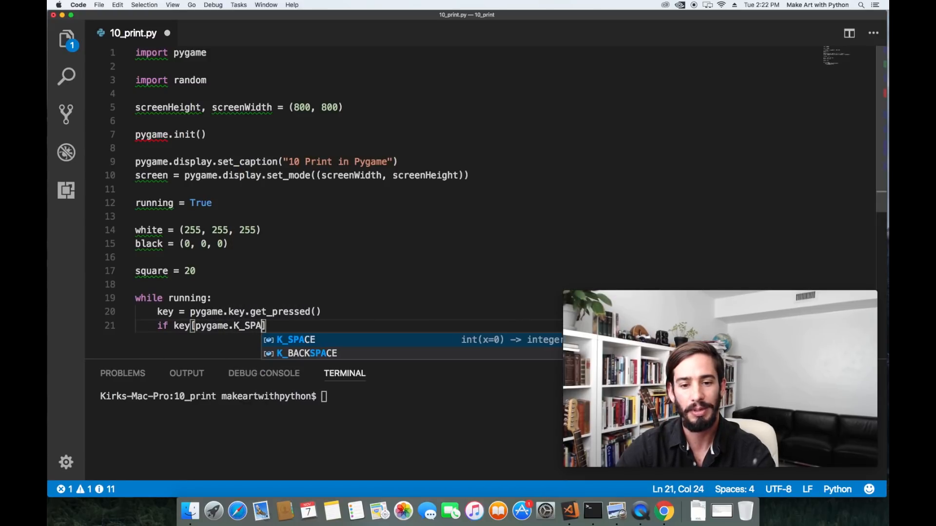
pyautogui.press('Tab')
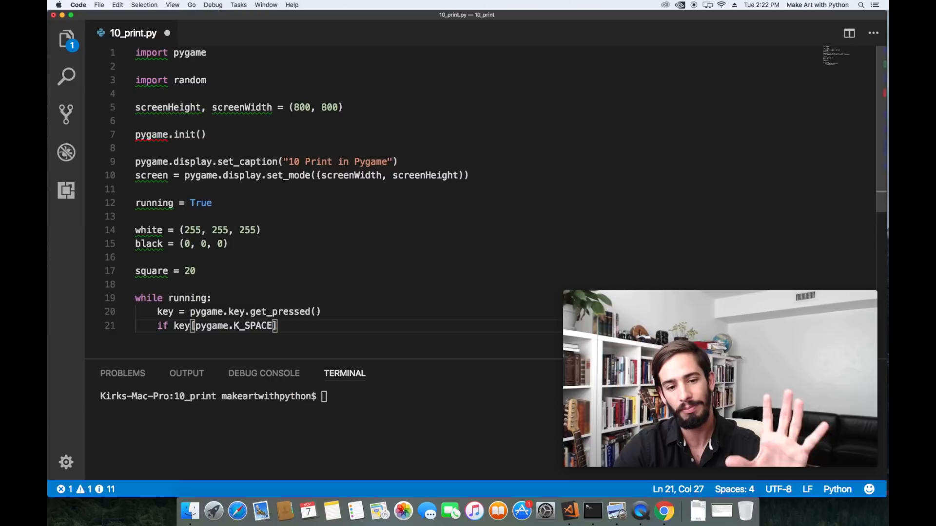
pyautogui.write(':')
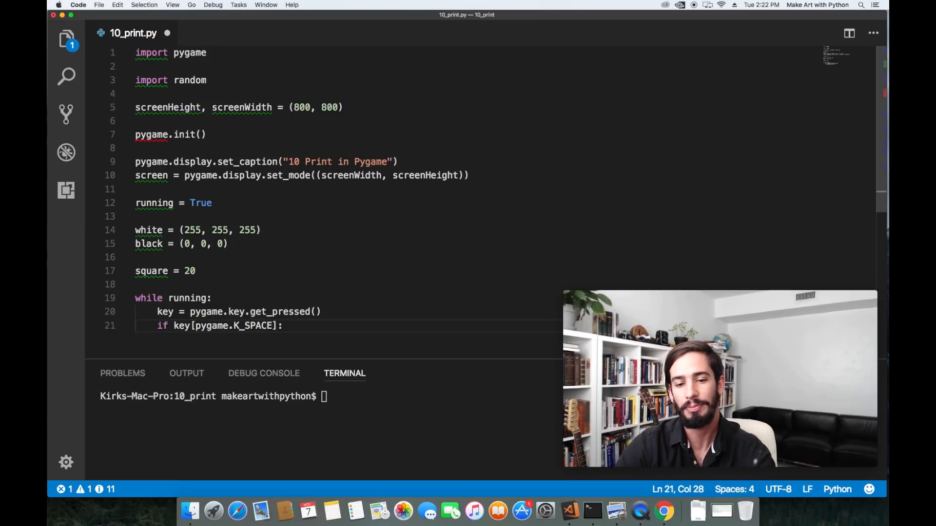
pyautogui.write('drawScreen(')
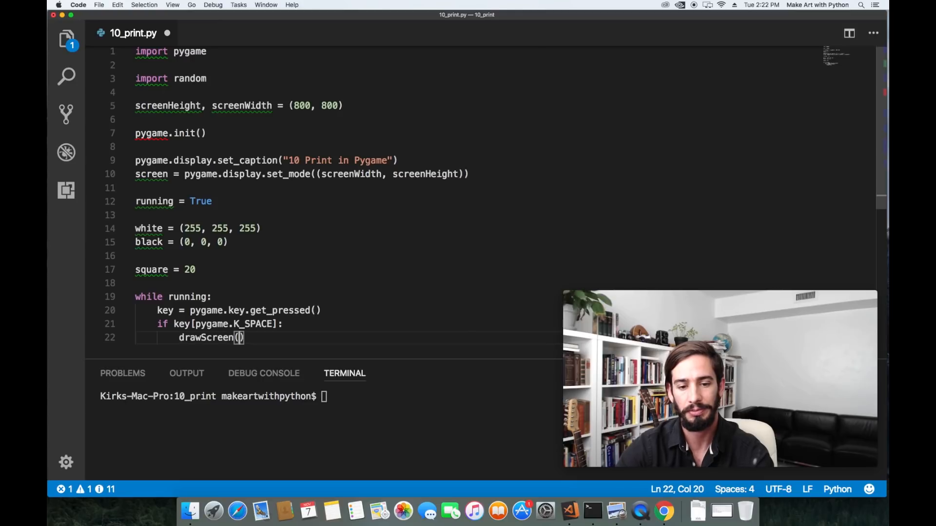
pyautogui.press('enter')
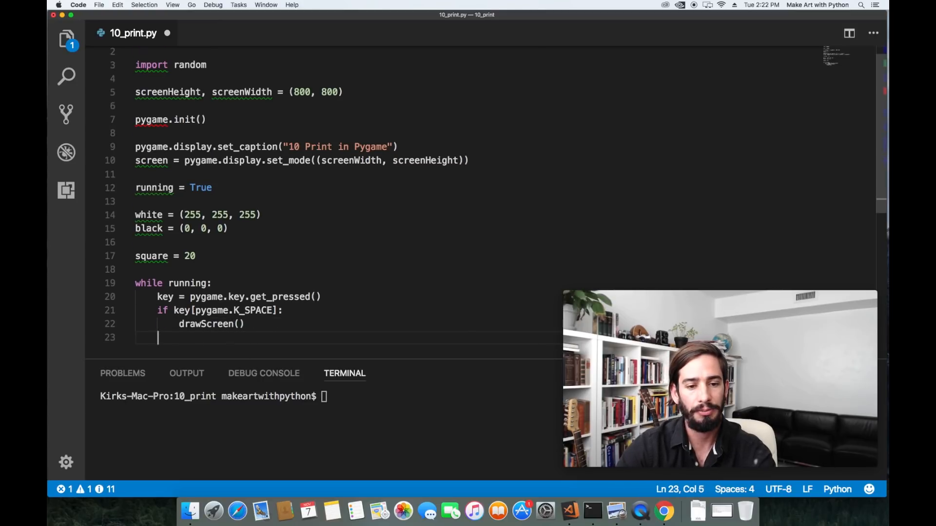
# - Add an if key[pygame.K_q]: check for quitting
pyautogui.write('if key[]')
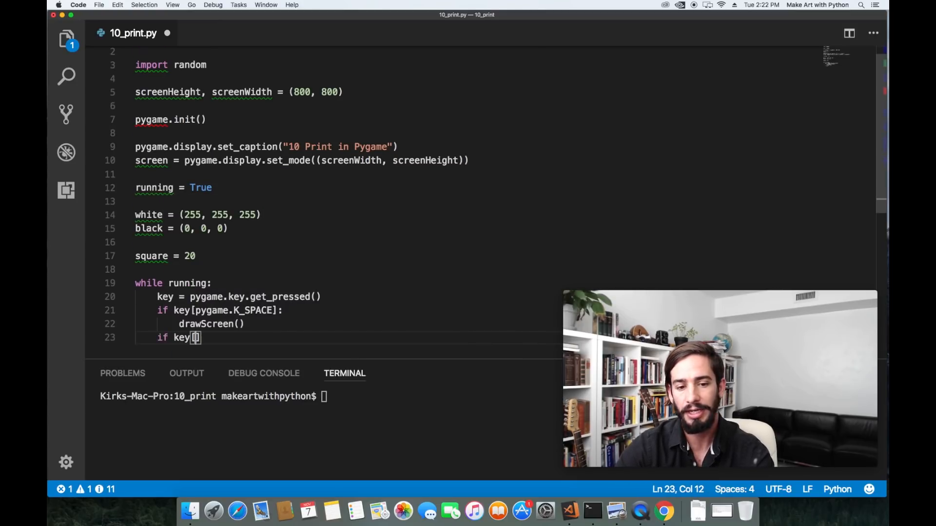
pyautogui.write('pygame.')
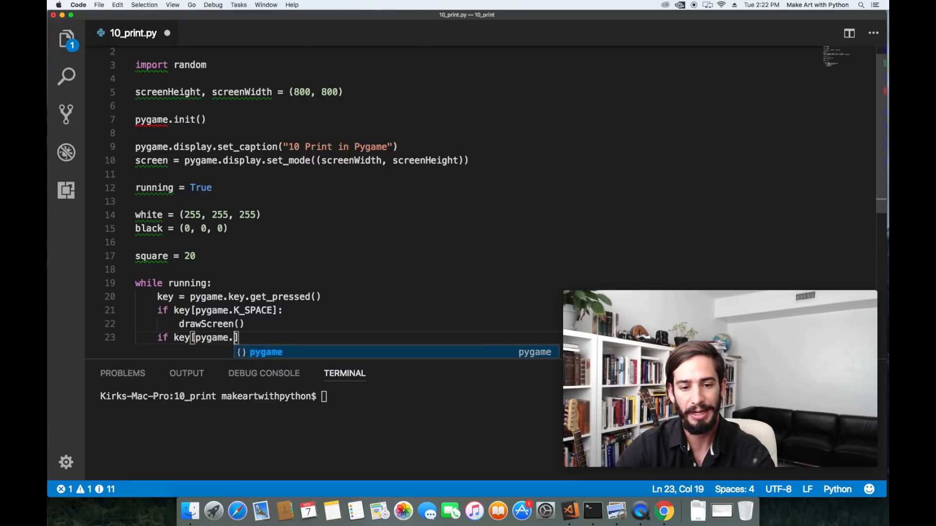
pyautogui.write('K-')
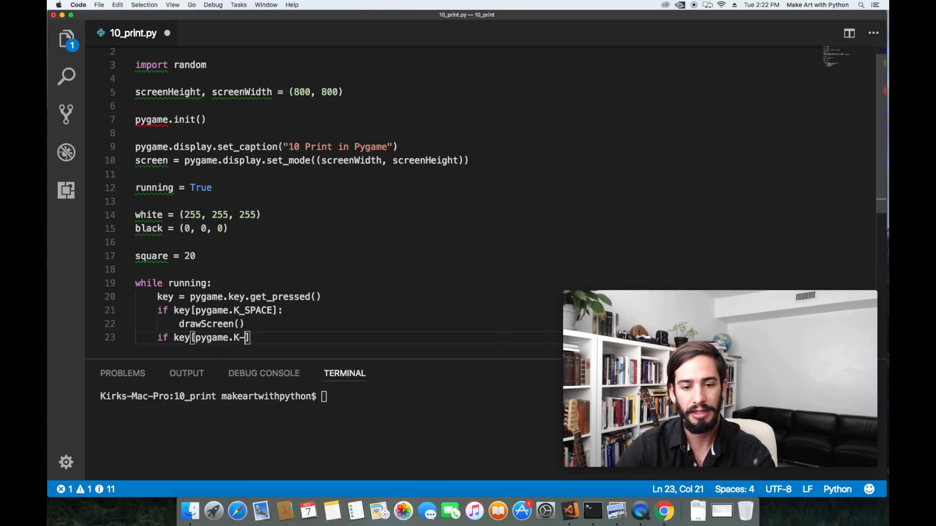
pyautogui.write('q')
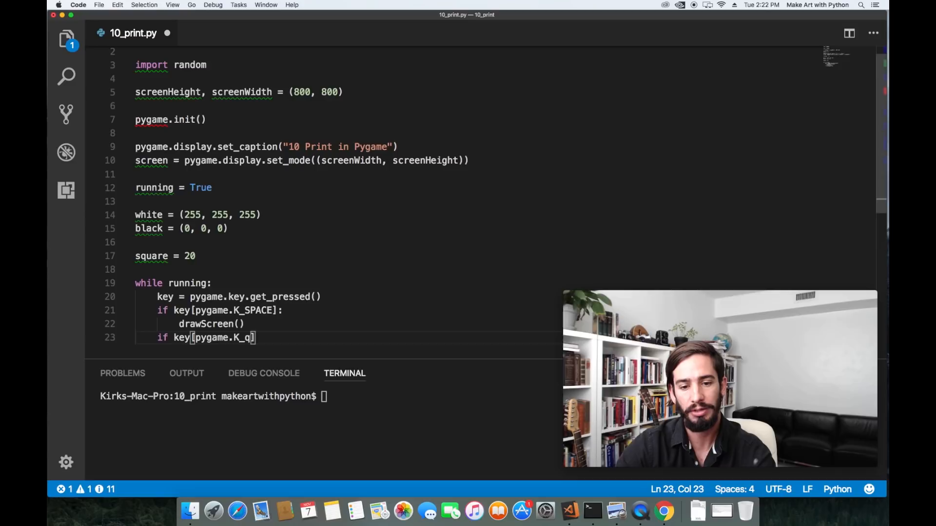
pyautogui.write(':')
pyautogui.write('exit(')
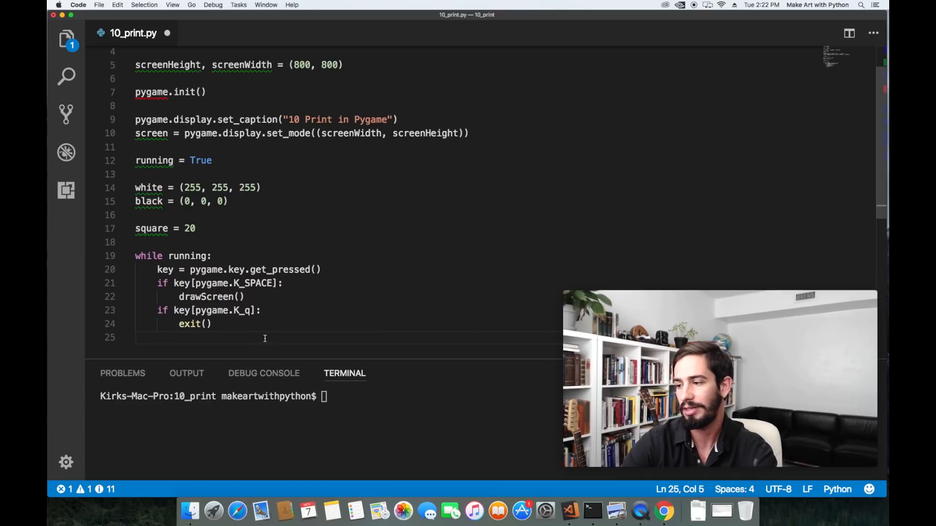
# - Set running = False when a pygame.QUIT event arrives
pyautogui.write('for event in pygam')
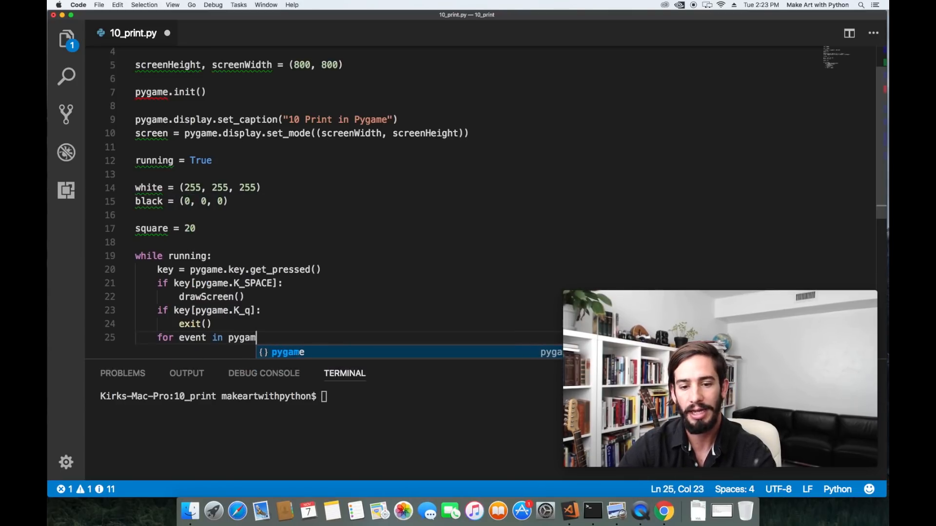
pyautogui.write('e.event.get():')
pyautogui.write('if')
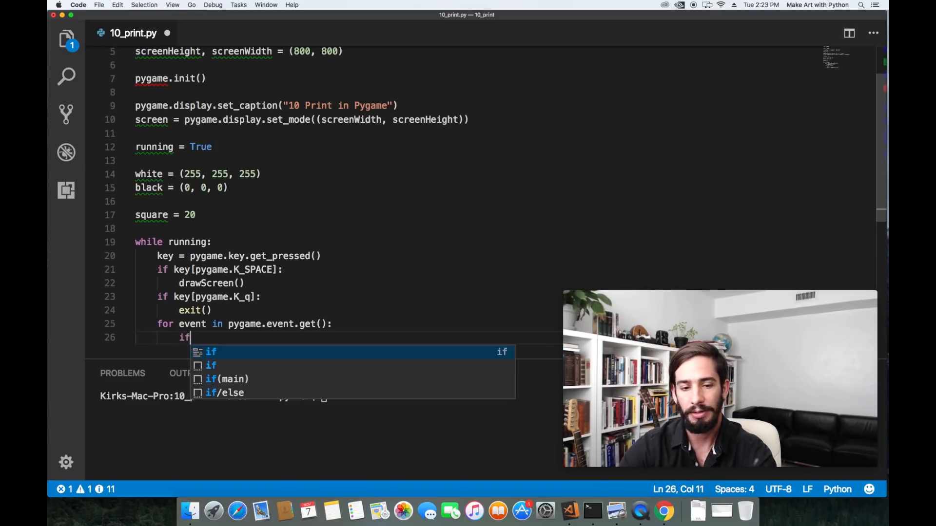
pyautogui.write('event.type')
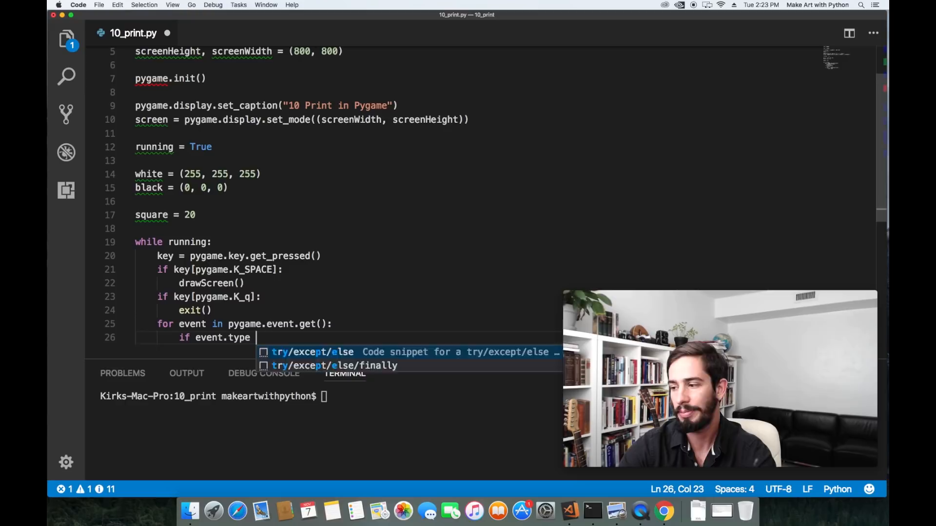
pyautogui.write('== pygame.')
pyautogui.write('f')
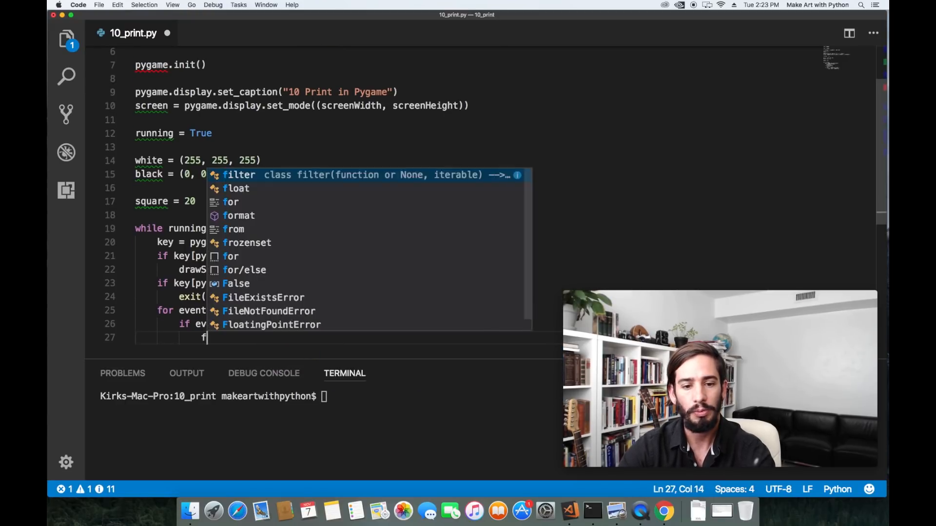
pyautogui.write('running = False')
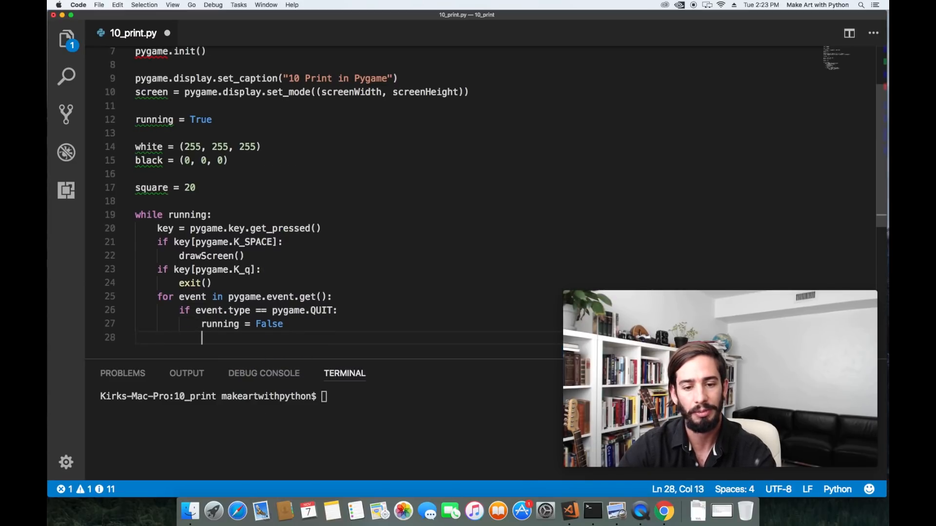
# - Add pygame.display.flip() to the loop and run the script
pyautogui.write('pyg')
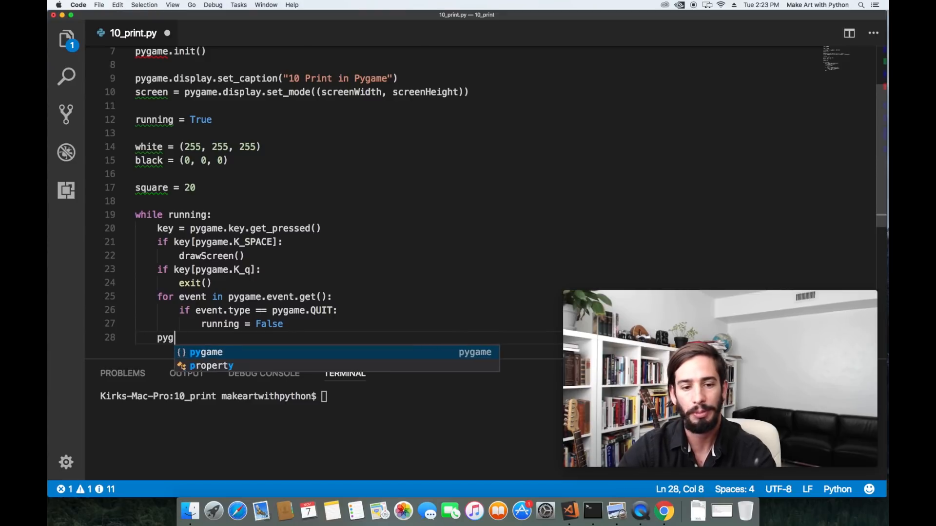
pyautogui.write('ame.display.flip(')
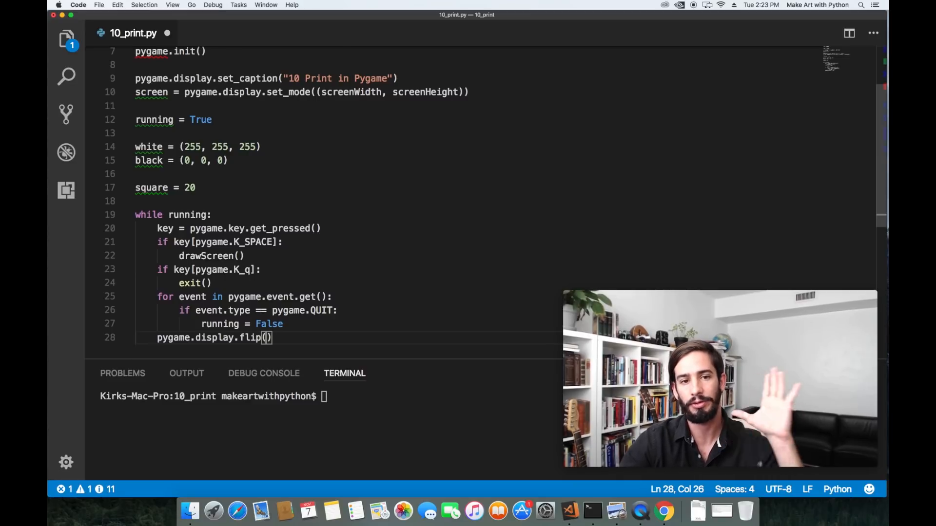
pyautogui.click(272, 228)
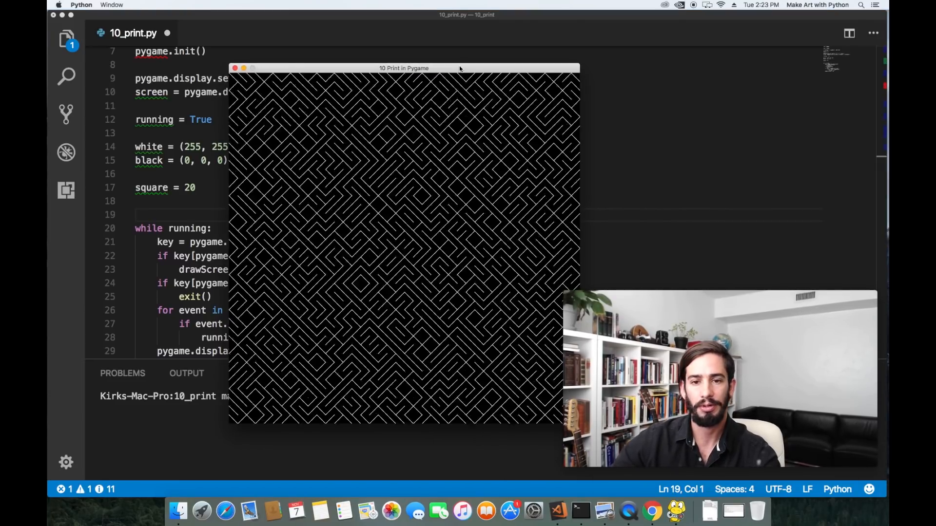
# - Move the maze window slightly left to view it, then start a def line
pyautogui.moveTo(404, 68); pyautogui.dragTo(377, 65)
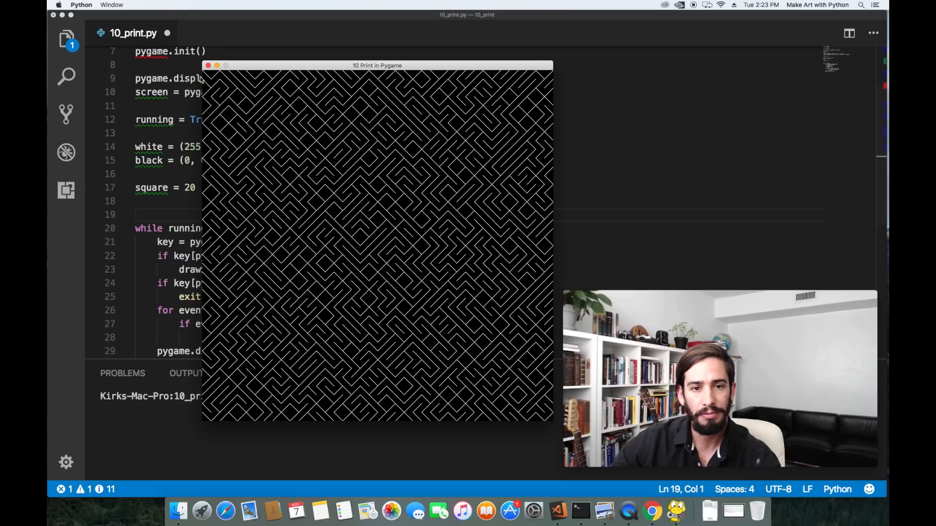
pyautogui.moveTo(263, 78)
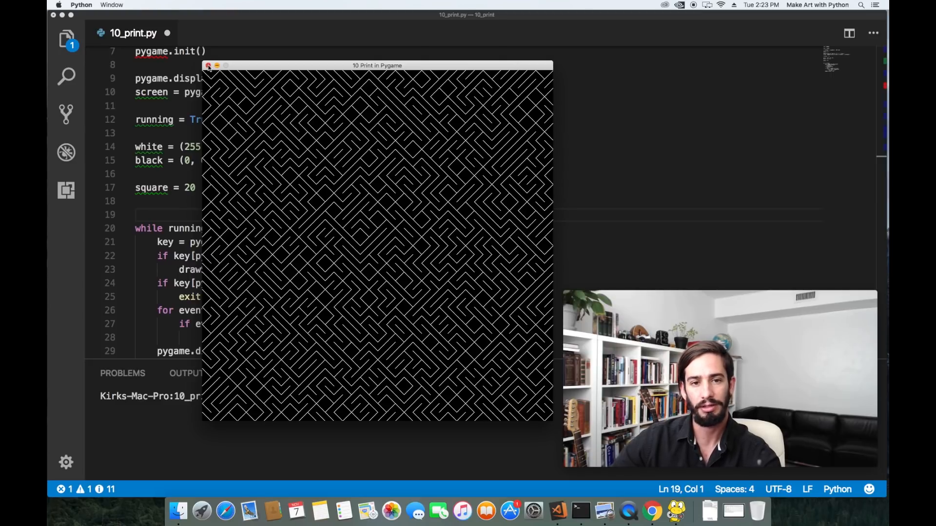
pyautogui.write('def drawSc')
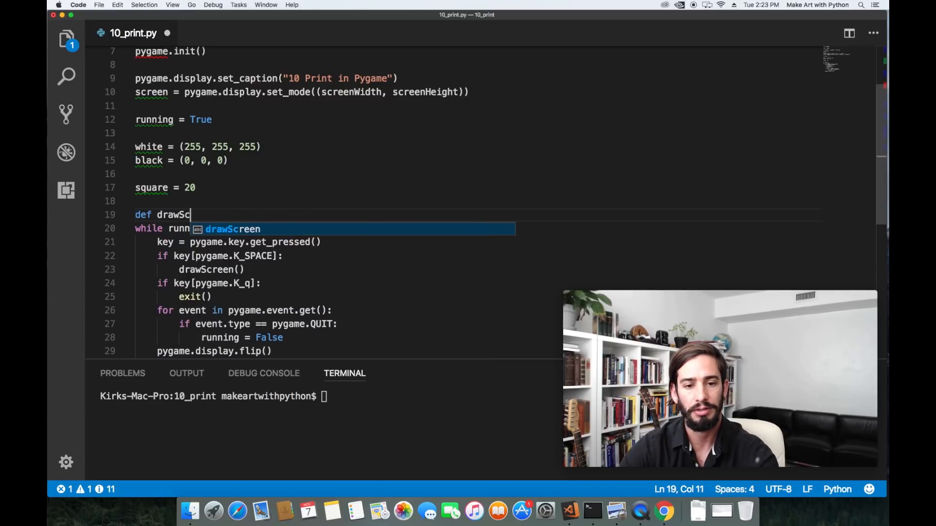
# - Define drawScreen() with screen.fill(black) and begin 'for x in range(0'
pyautogui.write('reen():')
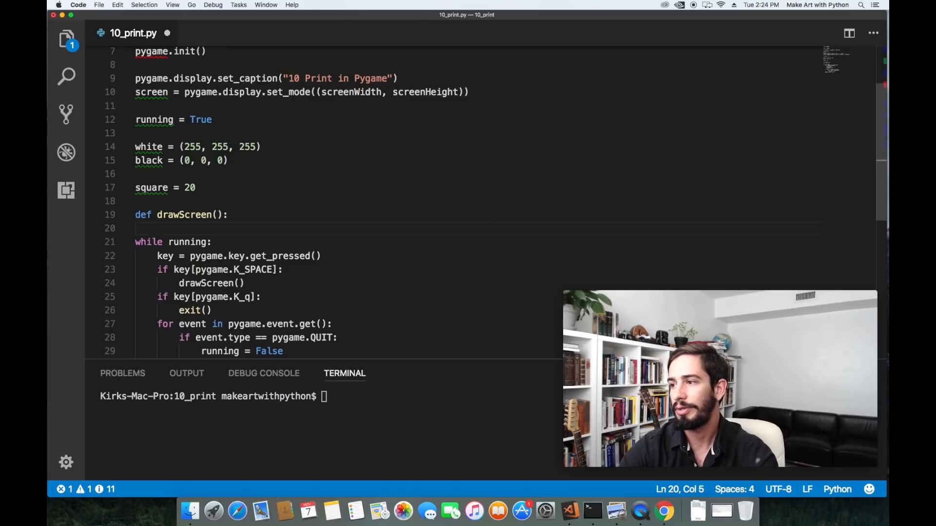
pyautogui.write('screen.fill')
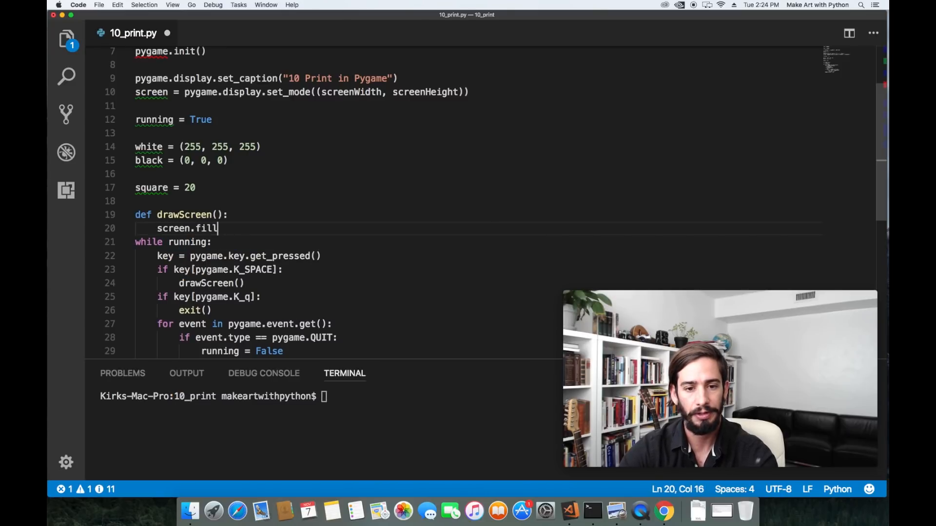
pyautogui.write('(black)')
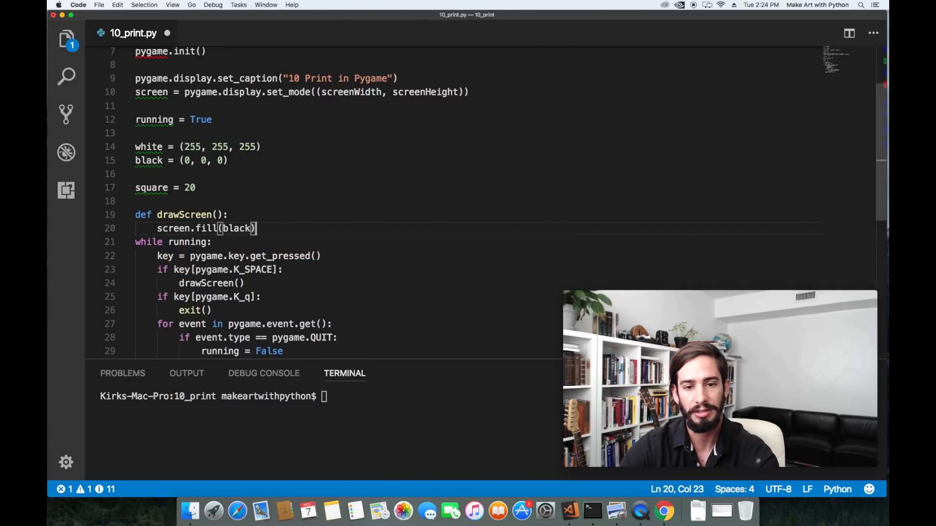
pyautogui.press('Return')
pyautogui.write('for')
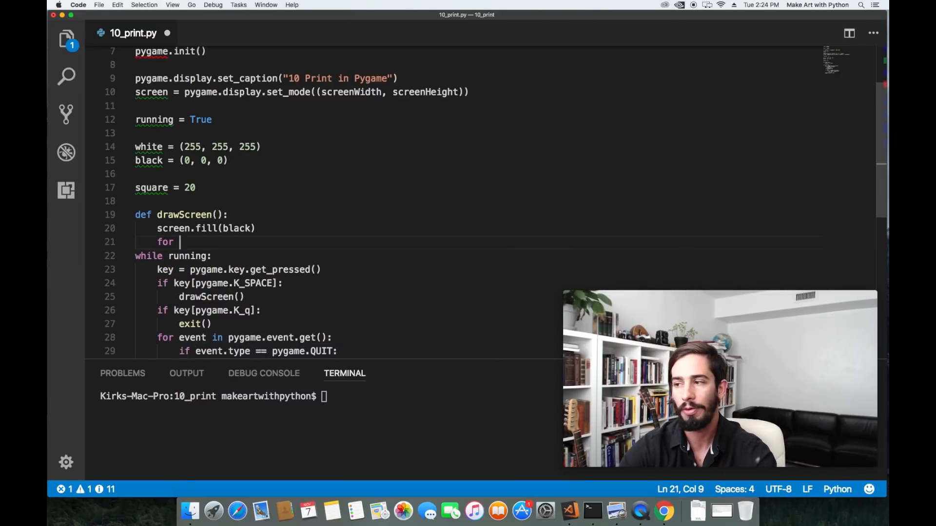
pyautogui.write('x in range(')
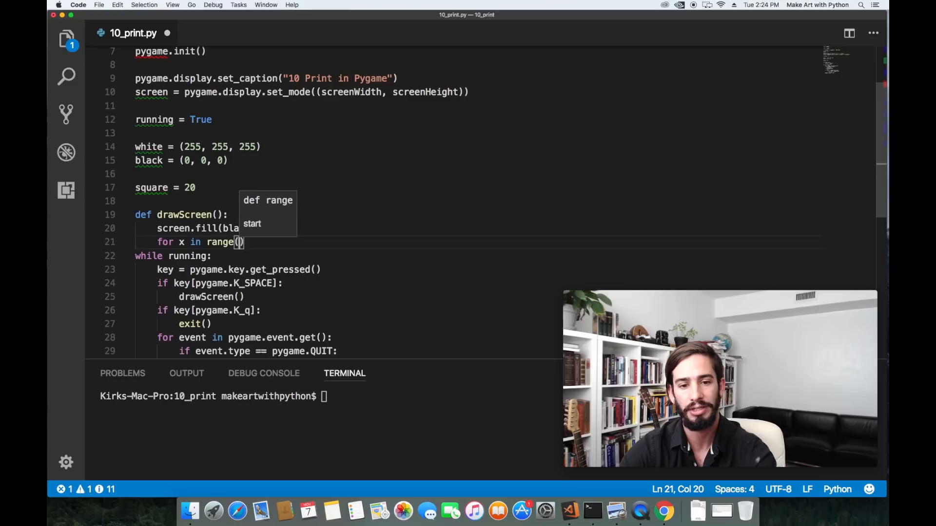
pyautogui.write('0')
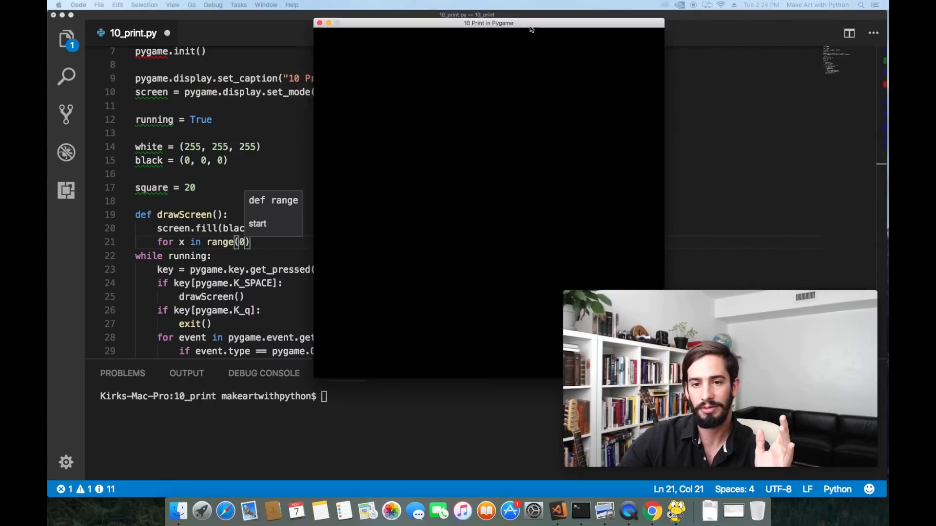
pyautogui.moveTo(489, 23); pyautogui.dragTo(438, 51)
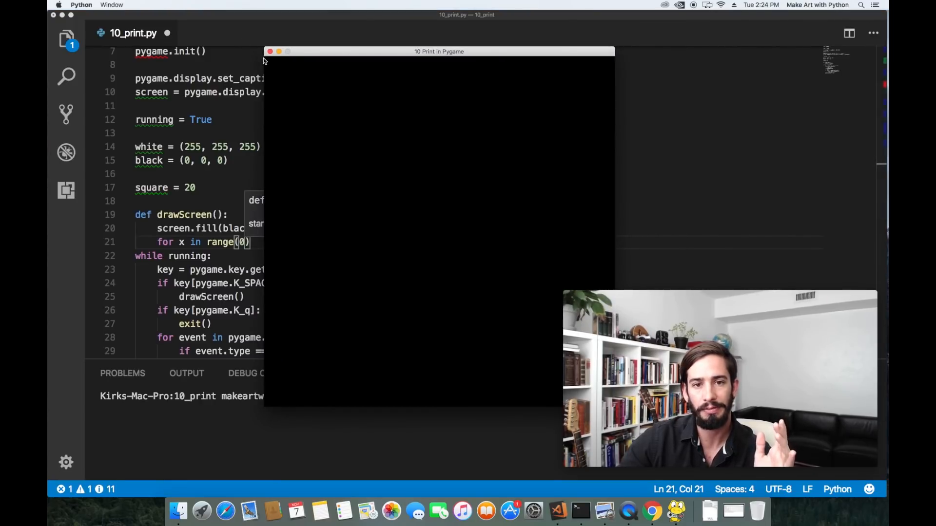
pyautogui.moveTo(439, 51); pyautogui.dragTo(373, 43)
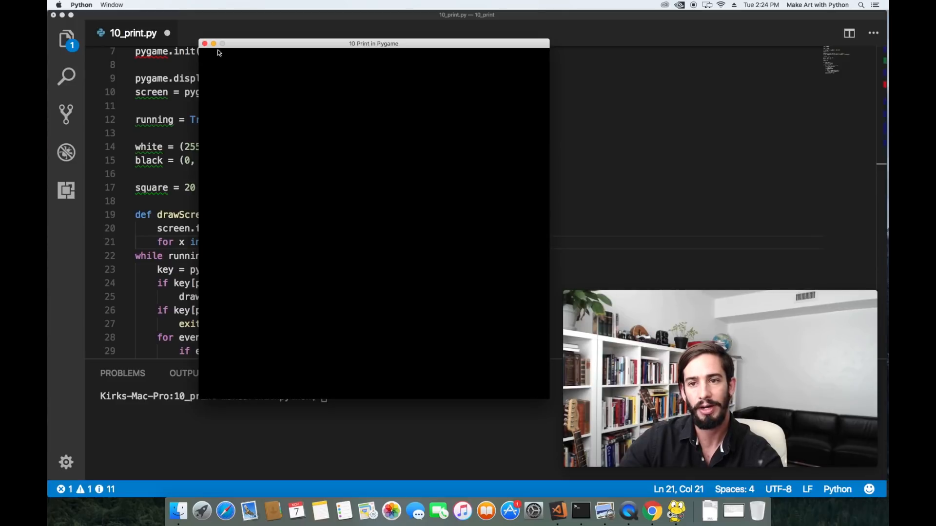
pyautogui.moveTo(550, 53)
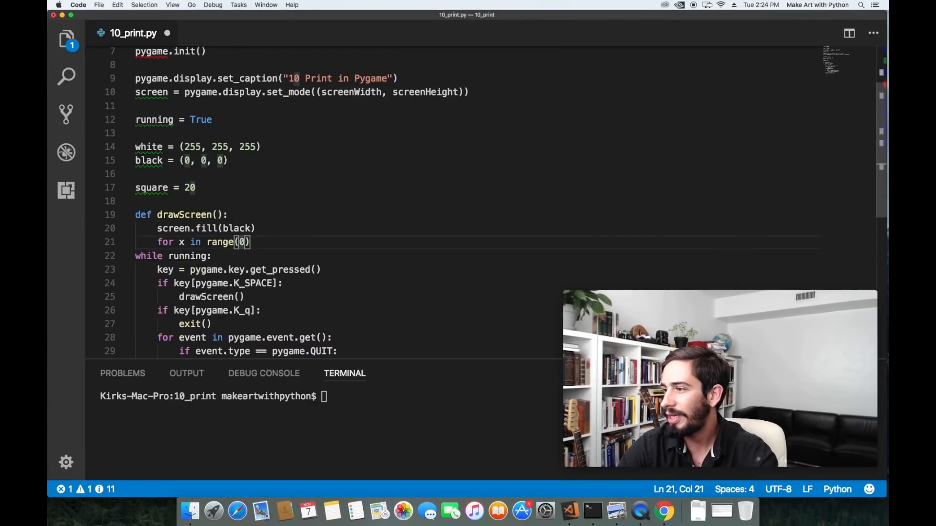
# - Complete 'for x in range(0, screenWidth, square):' and highlight the square variable
pyautogui.write(', screenWidth')
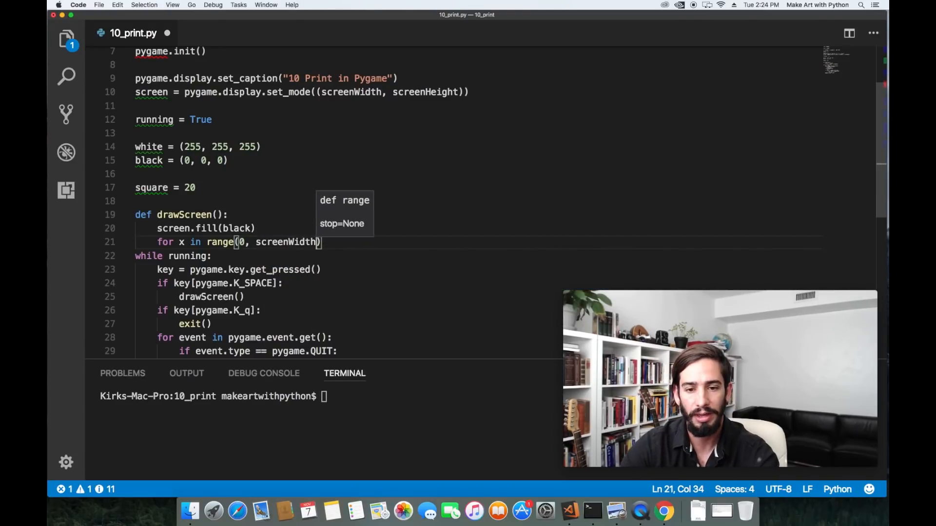
pyautogui.write(',')
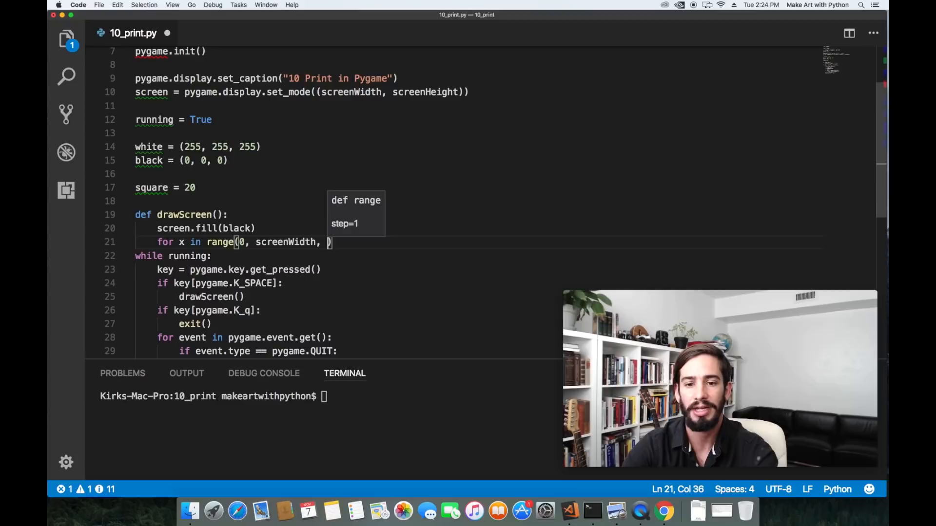
pyautogui.write('square')
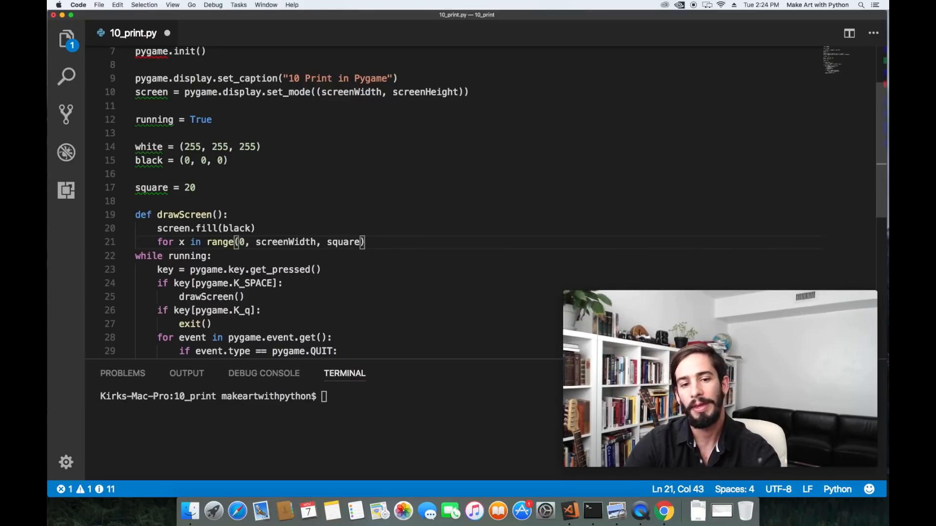
pyautogui.write(':')
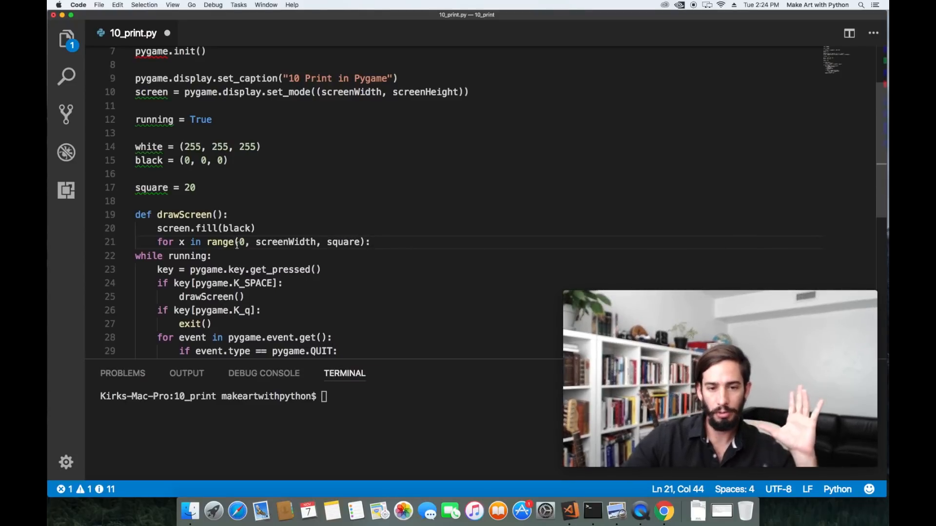
pyautogui.doubleClick(221, 242)
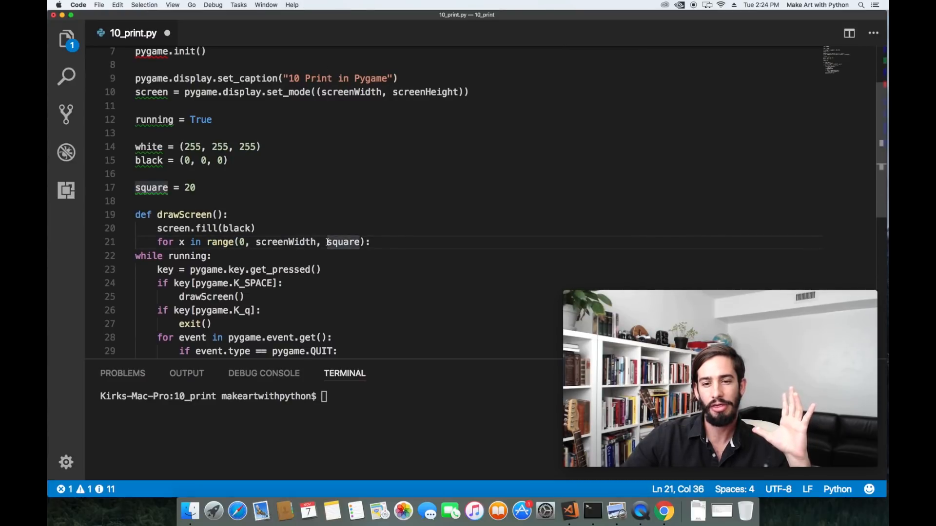
pyautogui.doubleClick(343, 242)
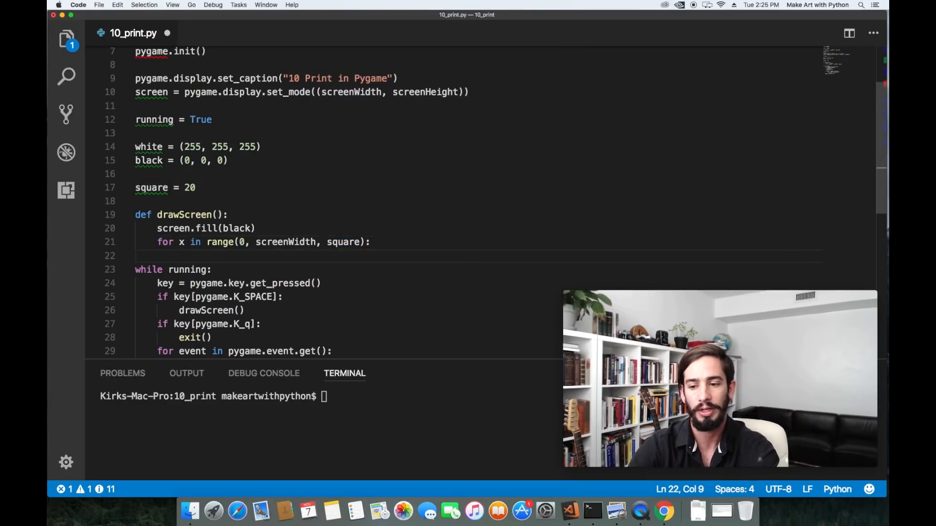
# - Add 'for y in range(0, screenHeight, square):' and 'if random.random() > 0.5:'
pyautogui.write('for y in range(0,')
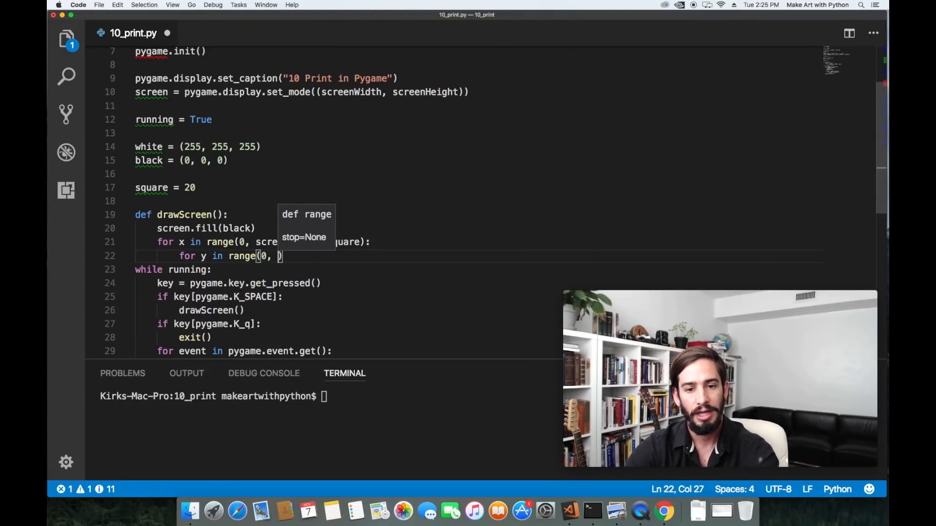
pyautogui.write('scree')
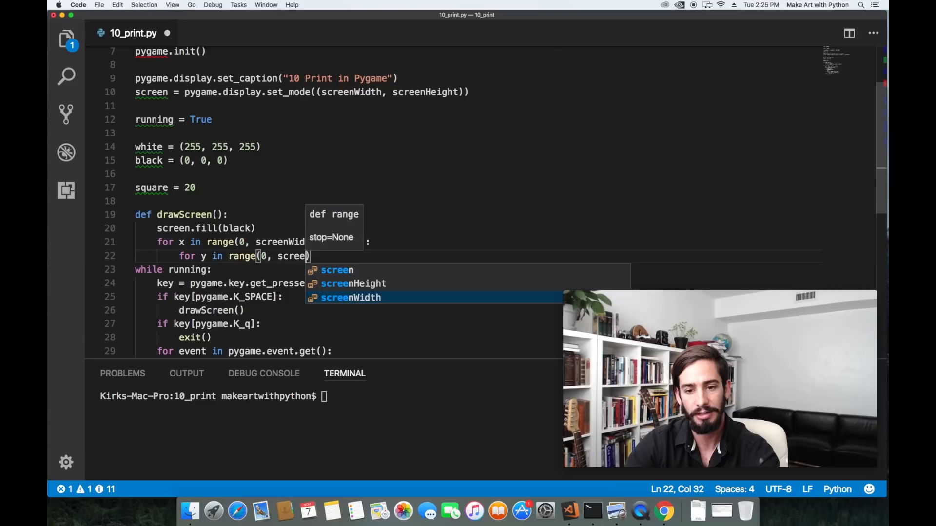
pyautogui.write('Height, quare')
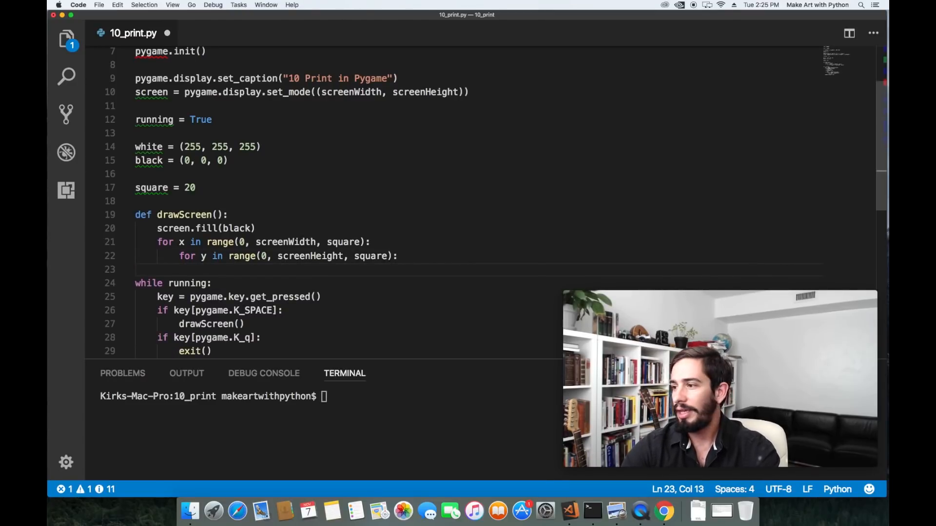
pyautogui.write('if random.')
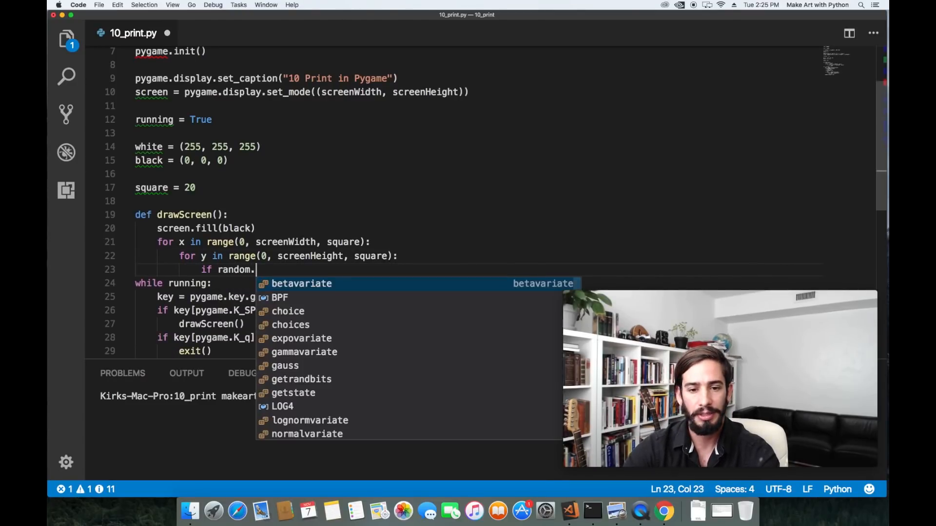
pyautogui.write('random() > 0.5:')
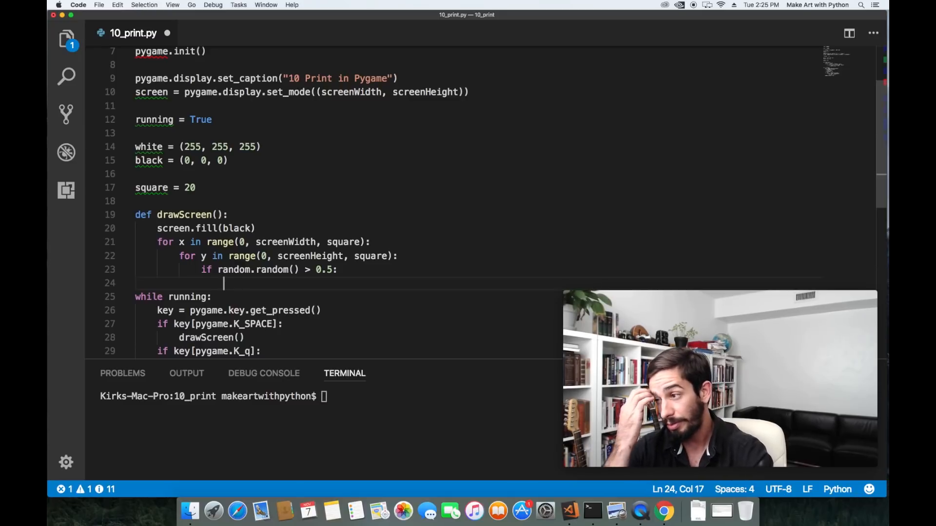
# - On line 24, write pygame.draw.line(screen, white, (x, y), (x + square, y + square))
pyautogui.write('pya')
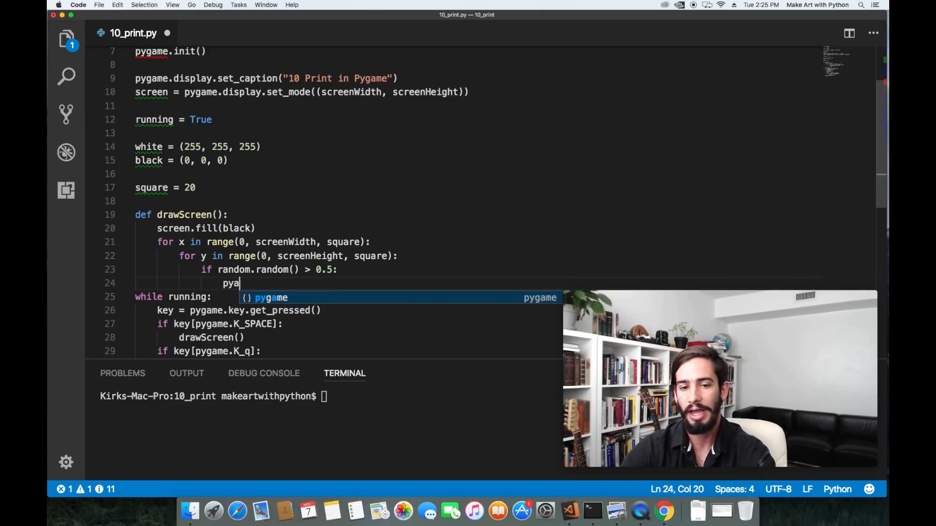
pyautogui.write('game')
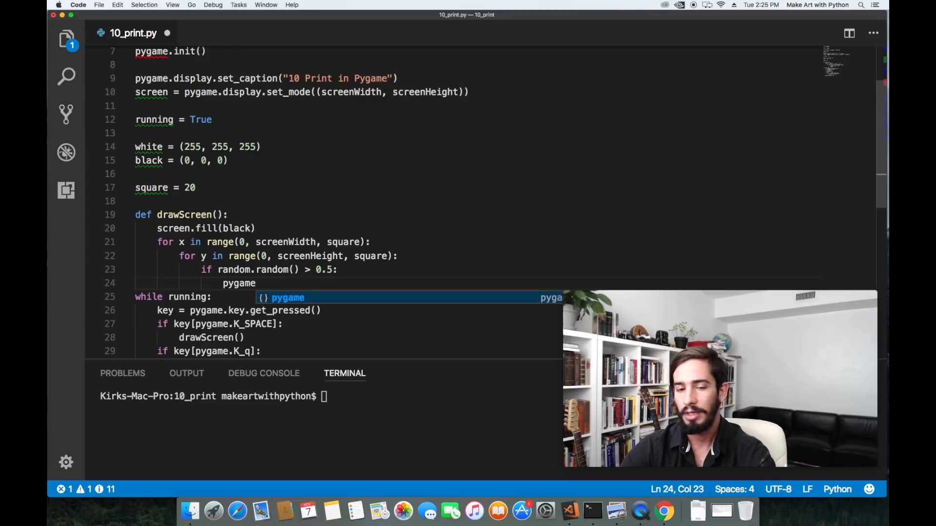
pyautogui.write('.draw.li')
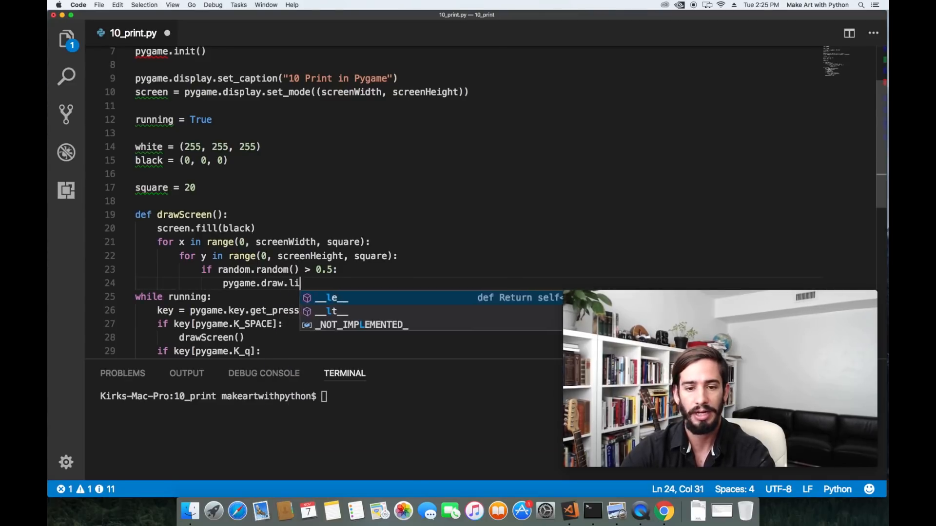
pyautogui.write('ne(screen')
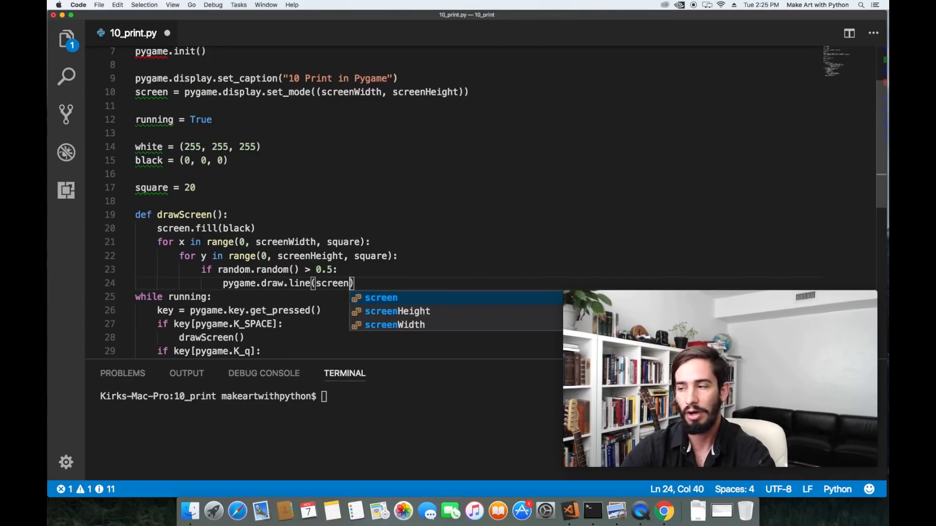
pyautogui.write(', white,')
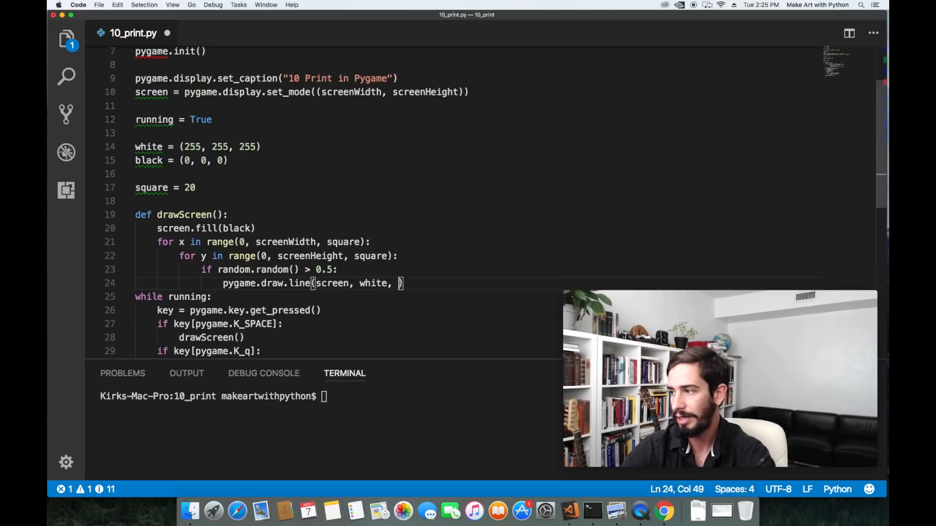
pyautogui.write('(x,')
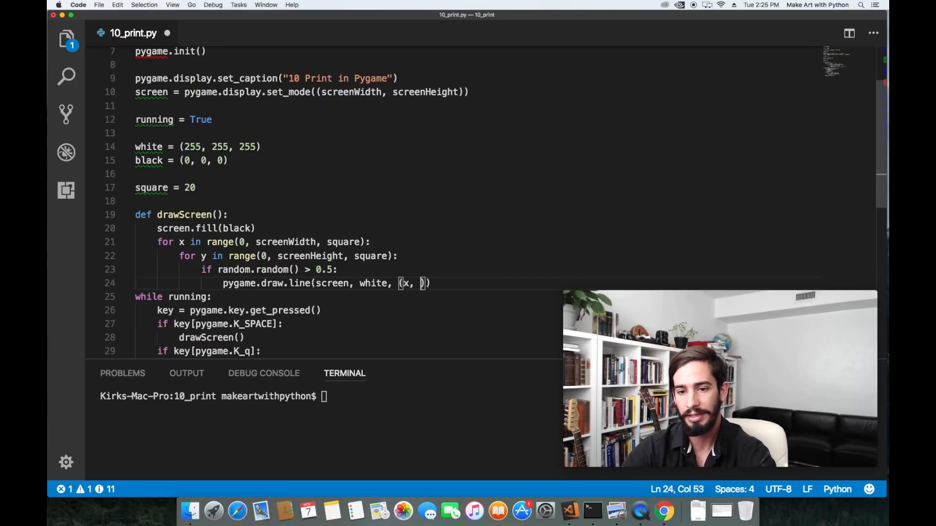
pyautogui.write('y')
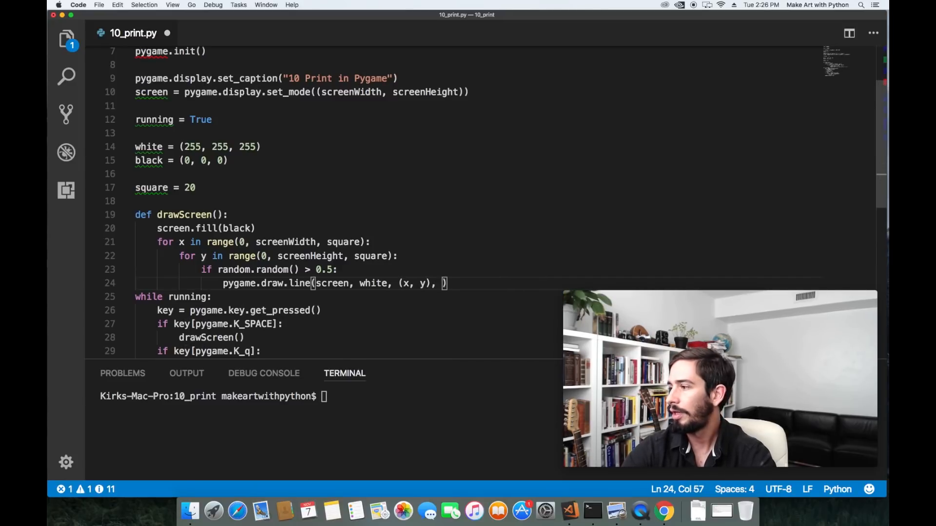
pyautogui.write('(x +')
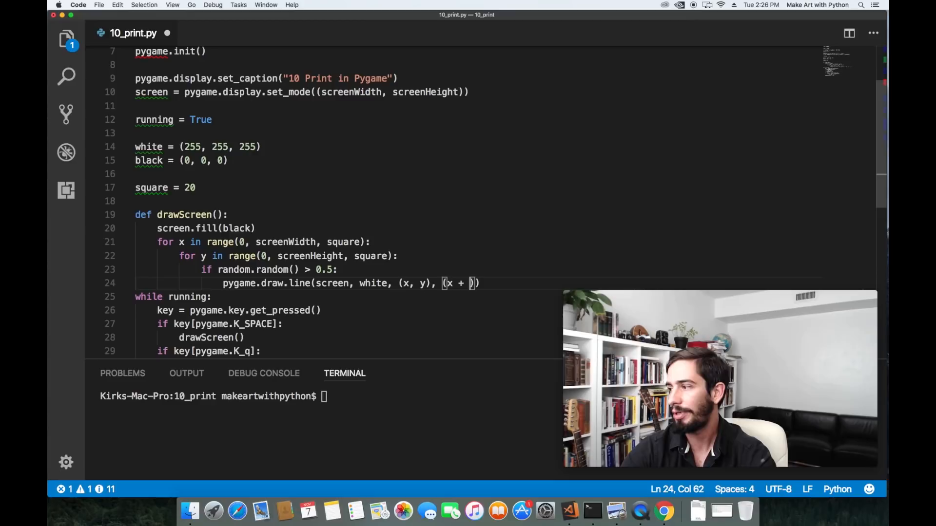
pyautogui.write('squar')
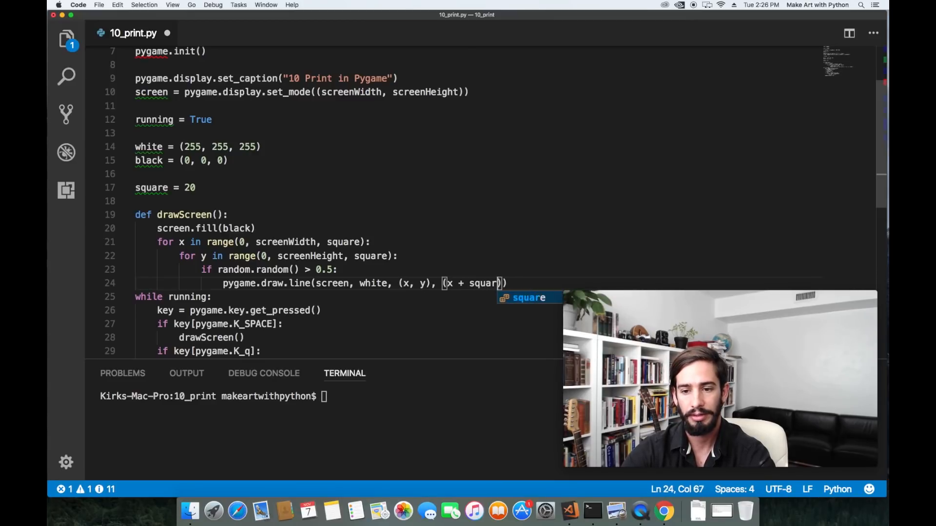
pyautogui.write('e, y + squar')
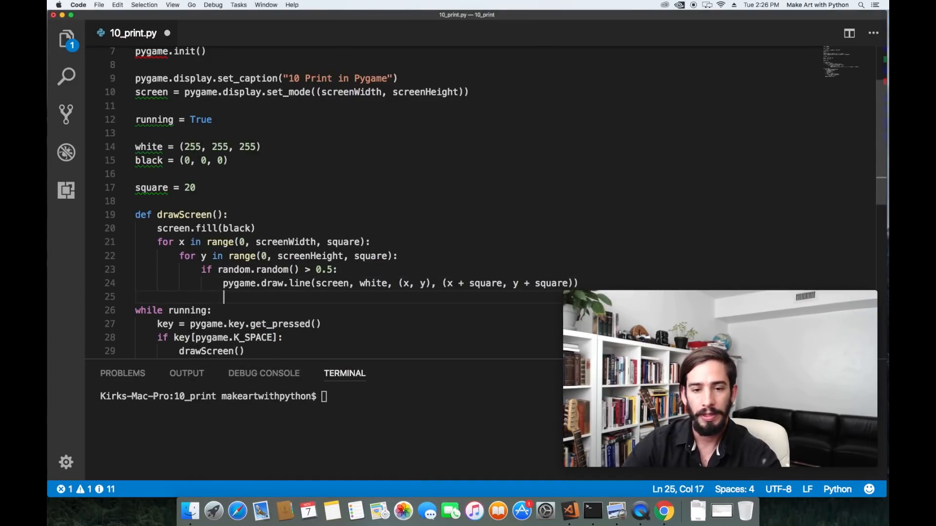
# - Write an else: branch with pygame.draw.line(screen, white, (x, y + square), (x + square, y))
pyautogui.write('else:')
pyautogui.write('pygam')
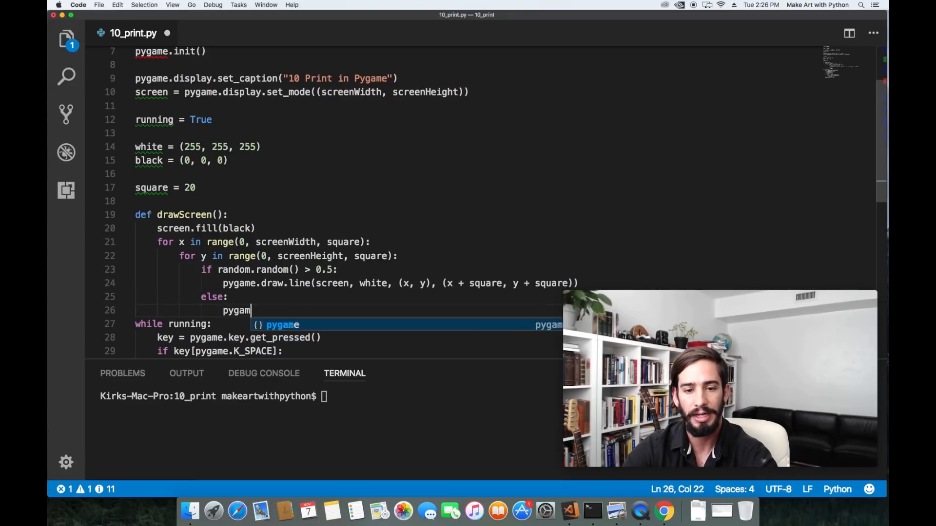
pyautogui.write('e.draw.line')
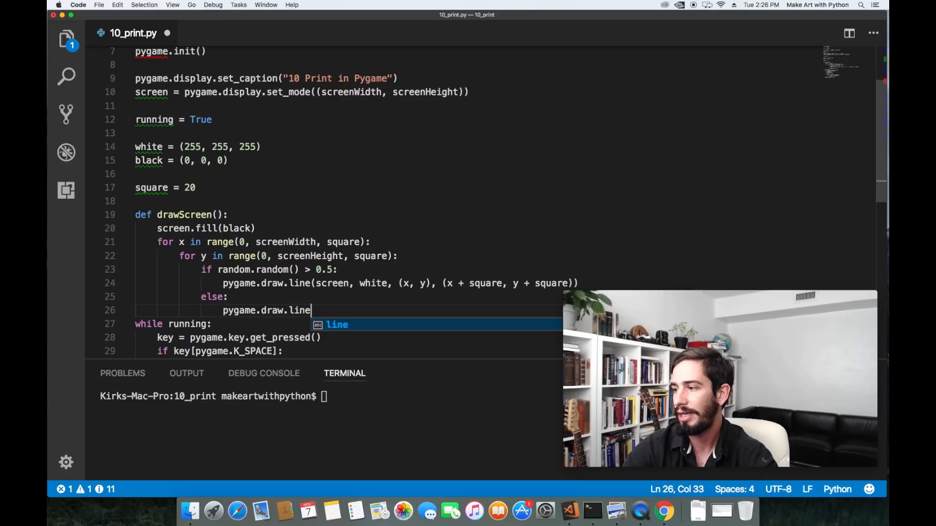
pyautogui.write('(screen,')
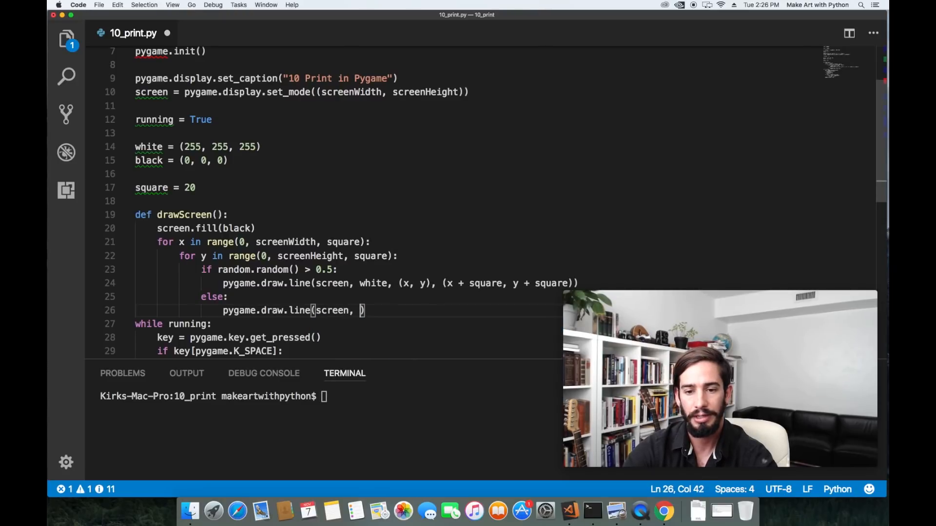
pyautogui.write('white, ()')
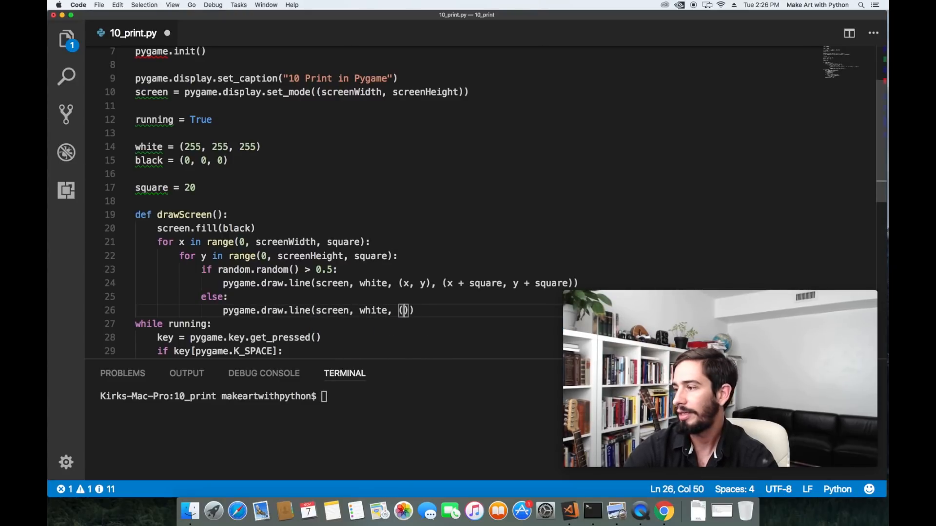
pyautogui.write('x +')
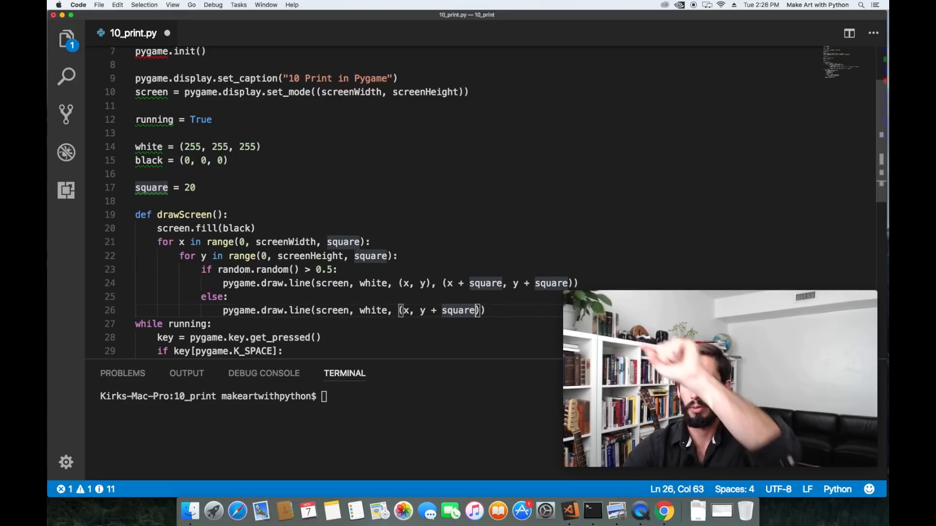
pyautogui.write(',')
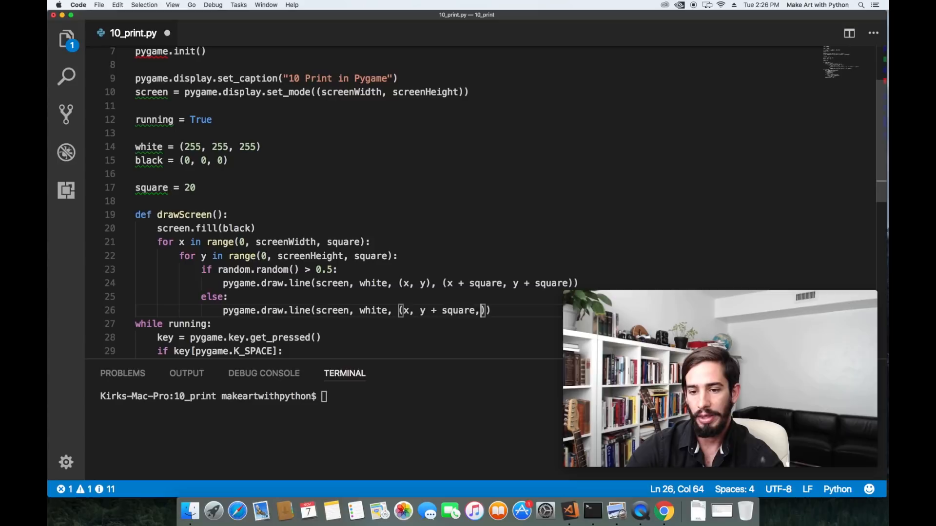
pyautogui.write(',')
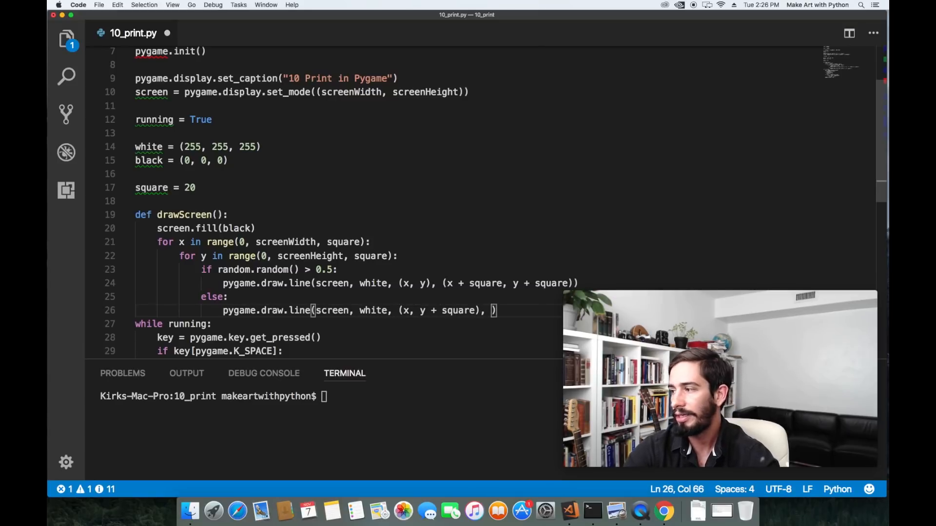
pyautogui.write('(x + square, y')
pyautogui.click(328, 397)
pyautogui.write('clear')
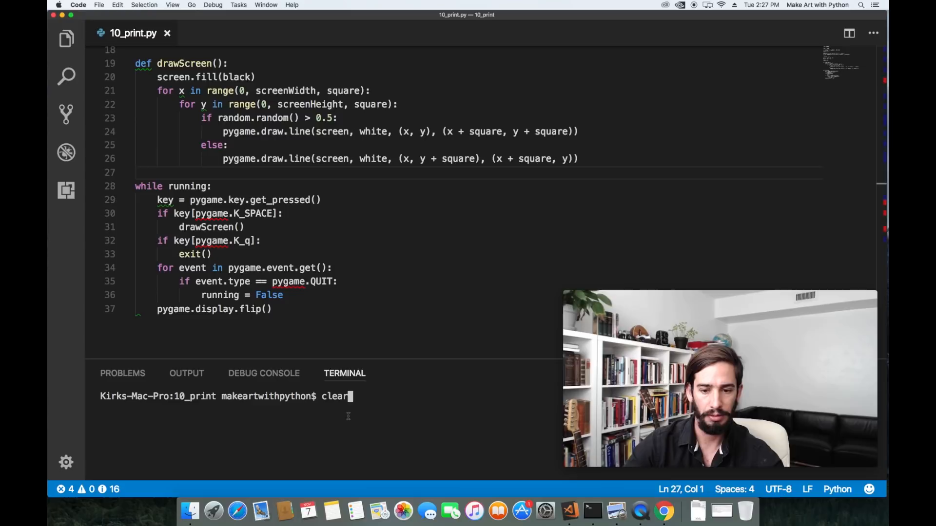
# - Run python3 10_print.py in the terminal and move the maze window slightly left
pyautogui.write('python3')
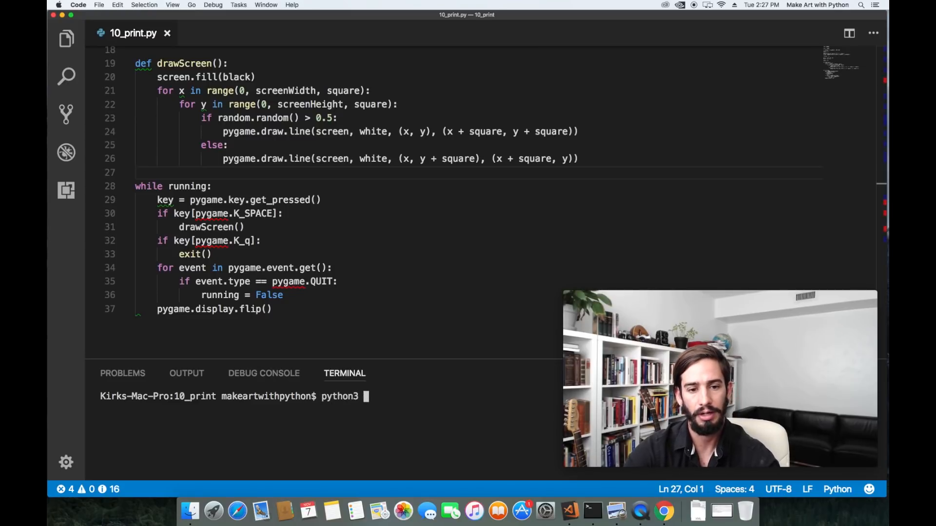
pyautogui.write('pyl')
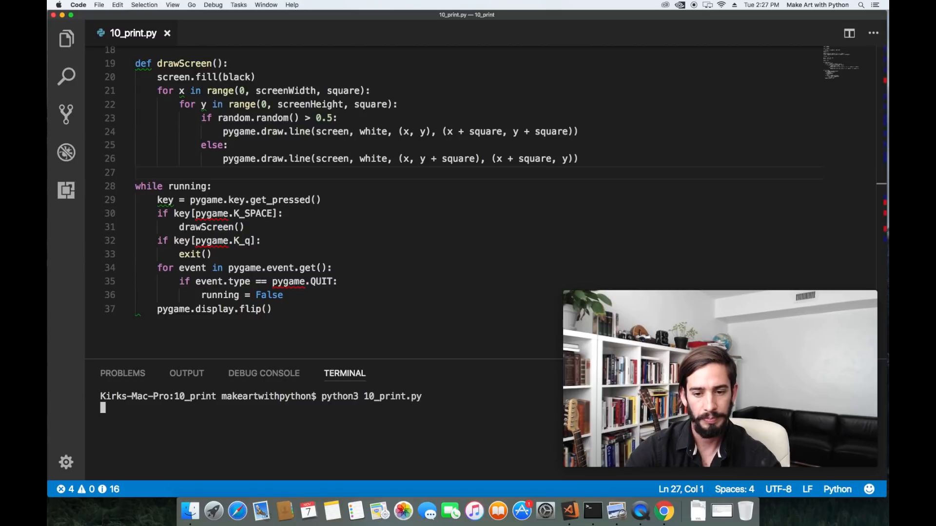
pyautogui.press('Return')
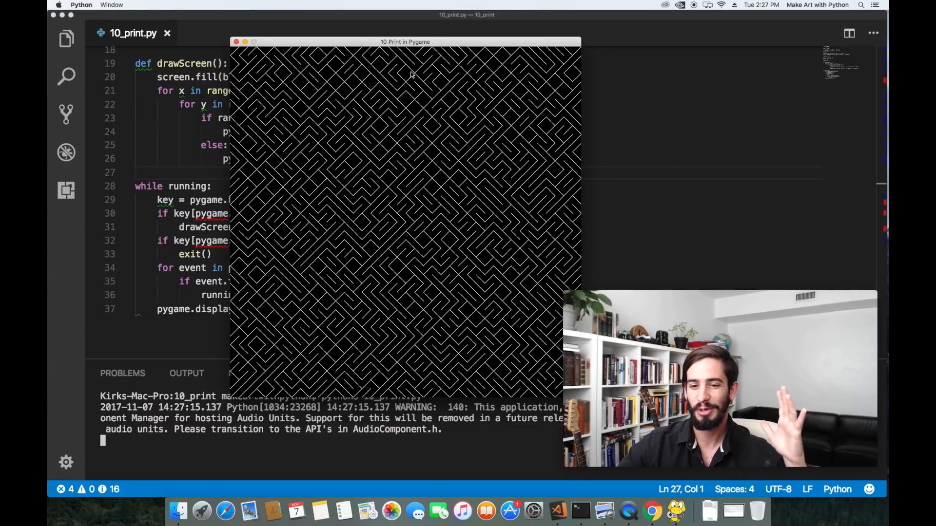
pyautogui.moveTo(405, 42); pyautogui.dragTo(375, 49)
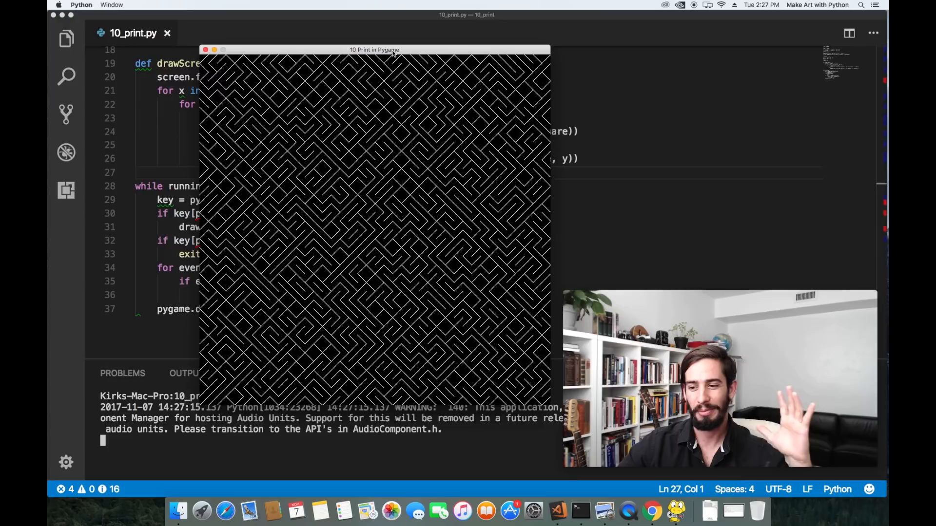